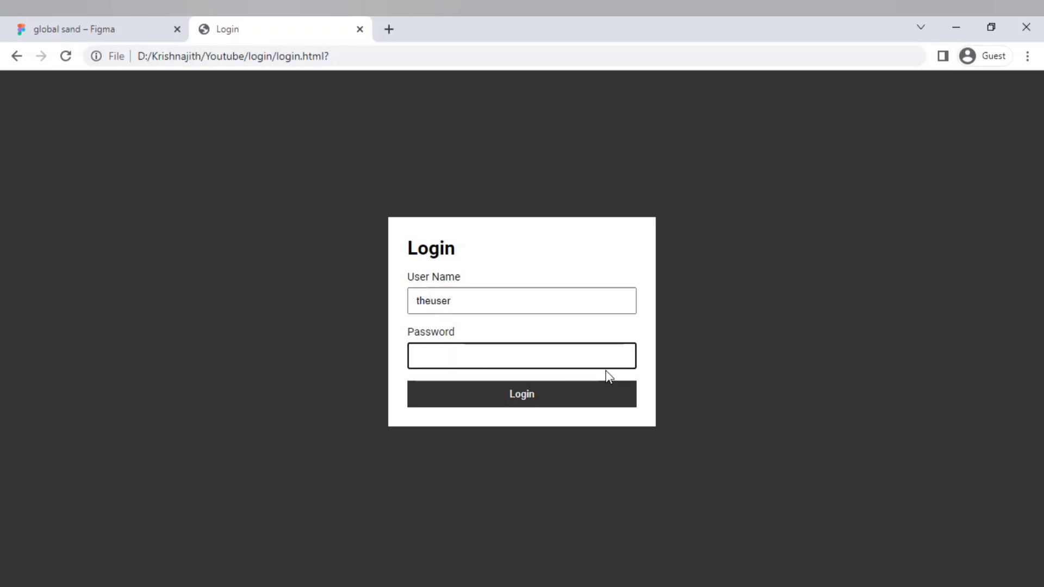
Step: Demonstrate the finished dark login card in Chrome by entering a password
text(password)
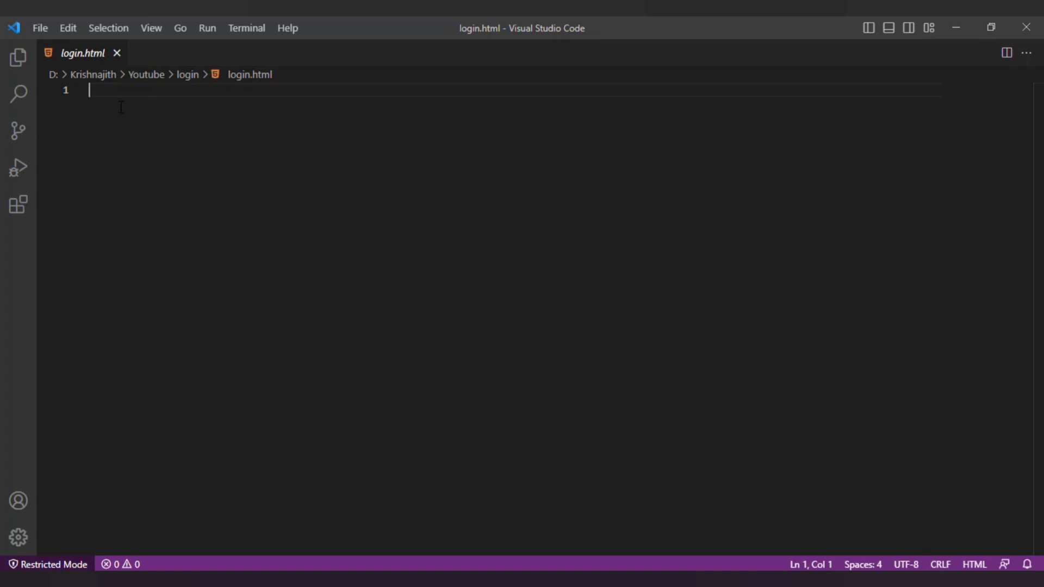
Step: Expand the html:5 Emmet boilerplate and title the page Login
text(html)
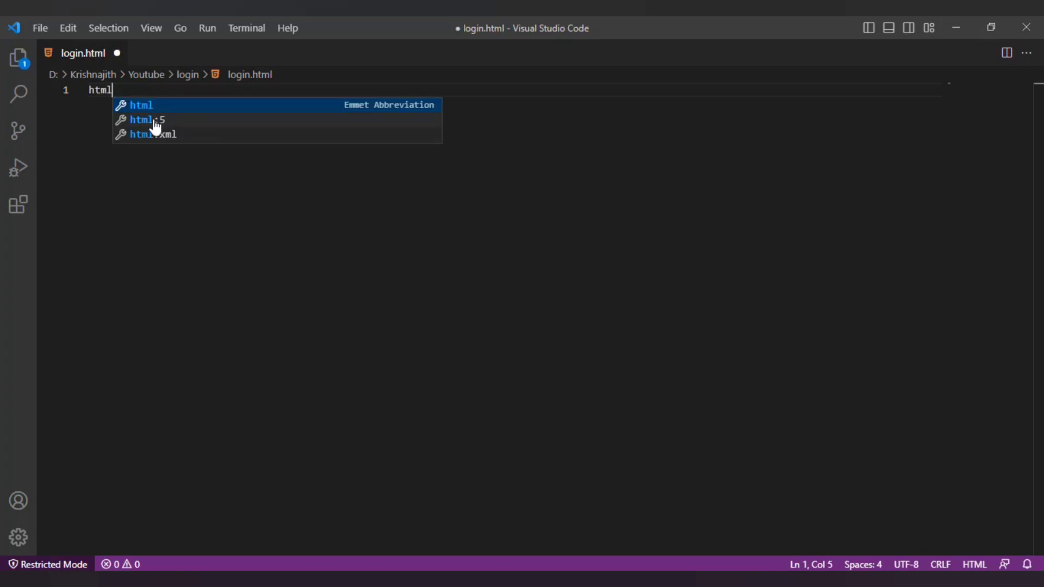
key(Tab)
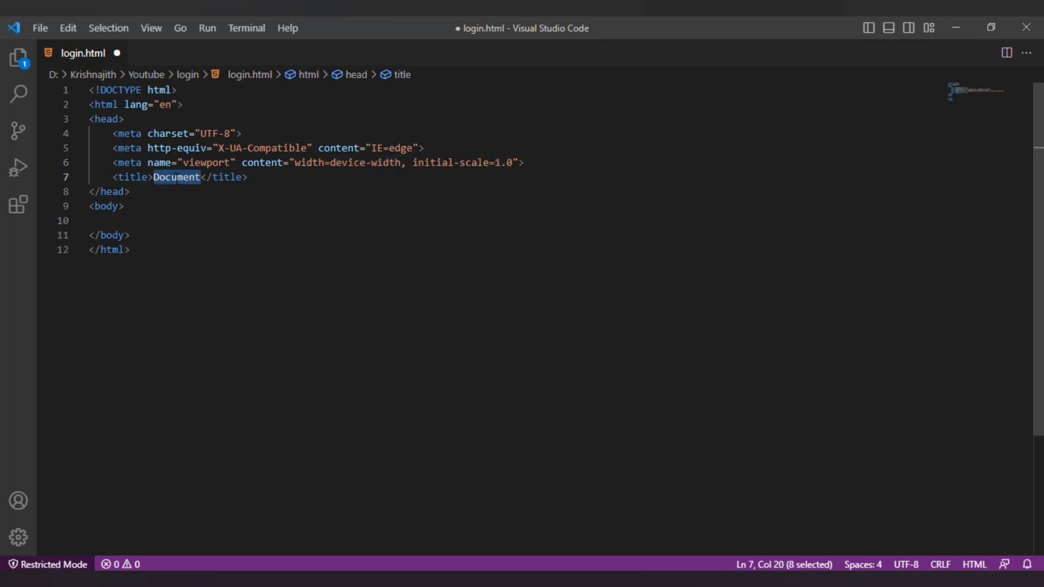
text(Login)
click(514, 221)
text(<div>)
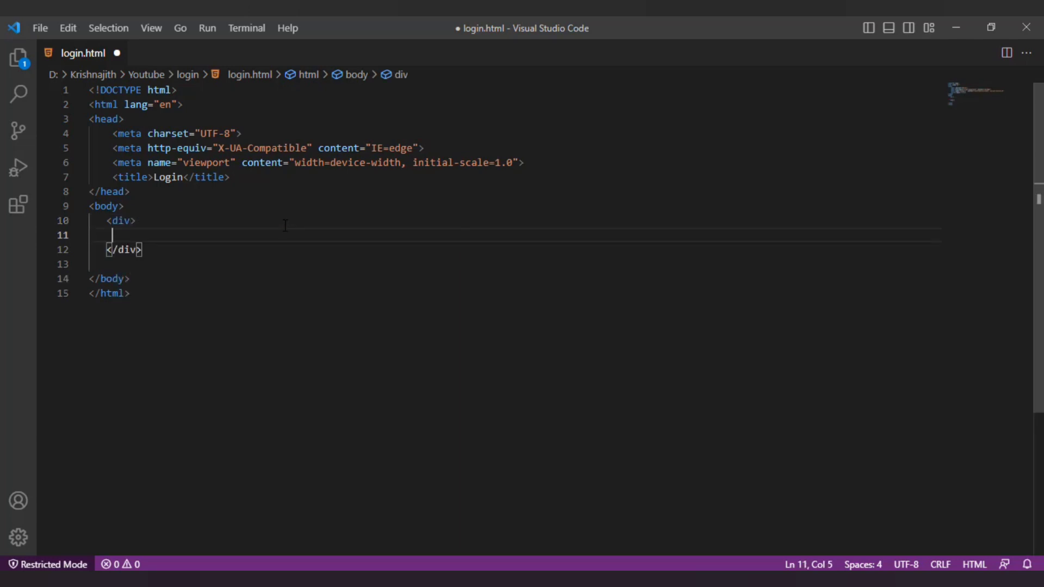
Step: Add nested login_wrap and login_form_wrap divs around an empty form
text(class="login_wrap)
text(<div >)
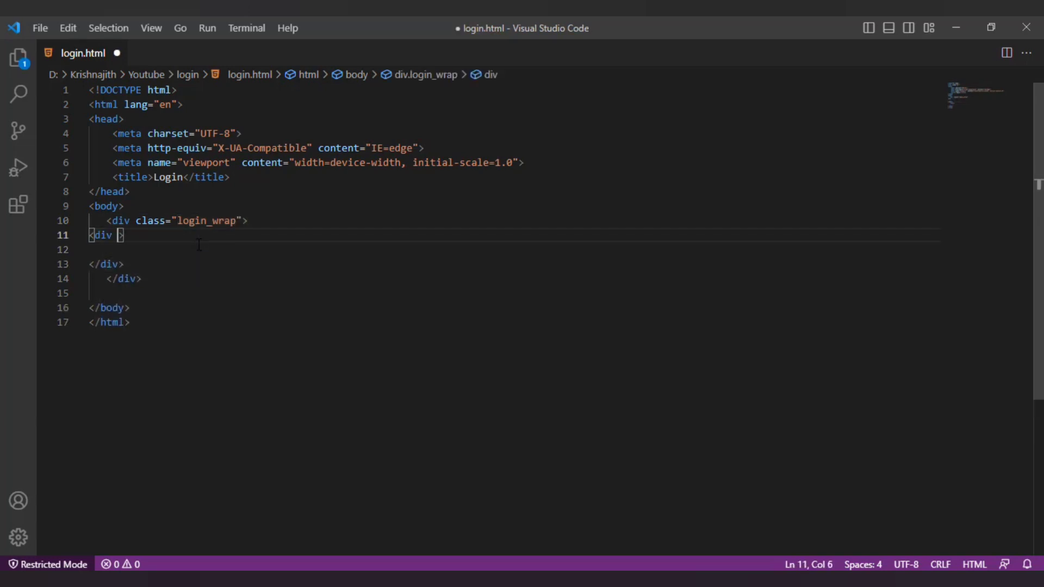
text(class="login_")
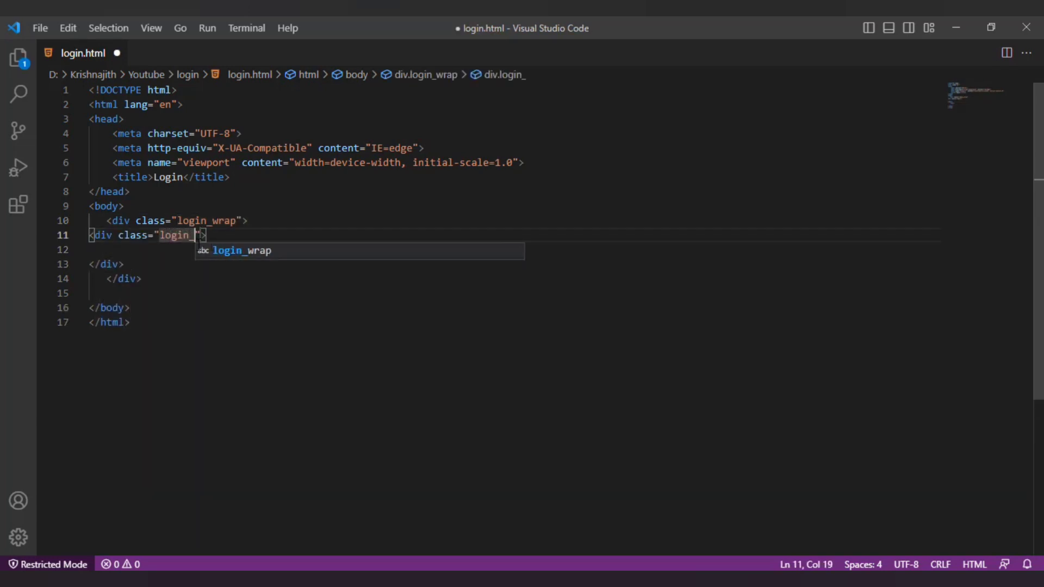
text(form_wrap)
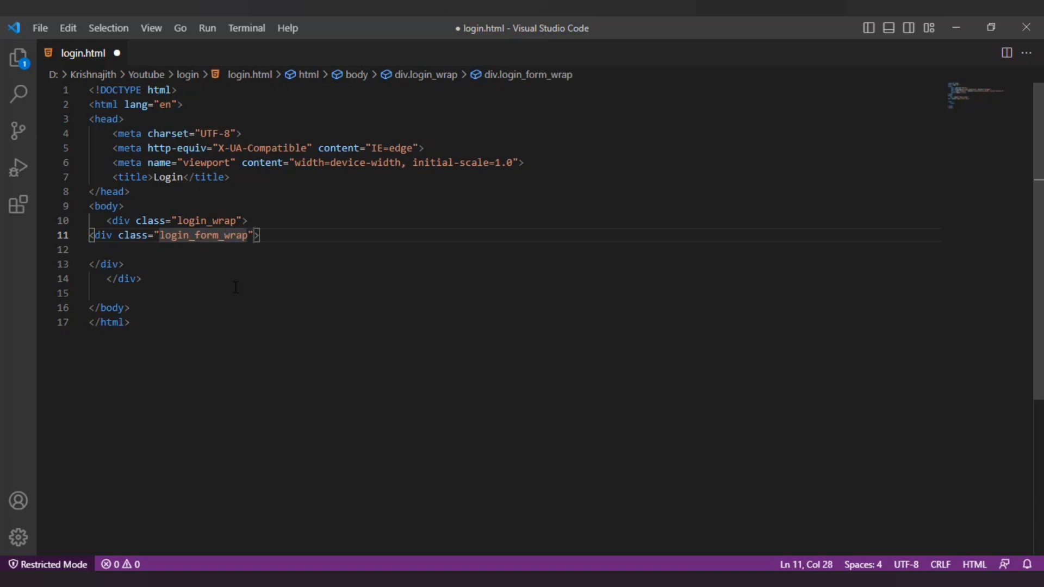
text(<f)
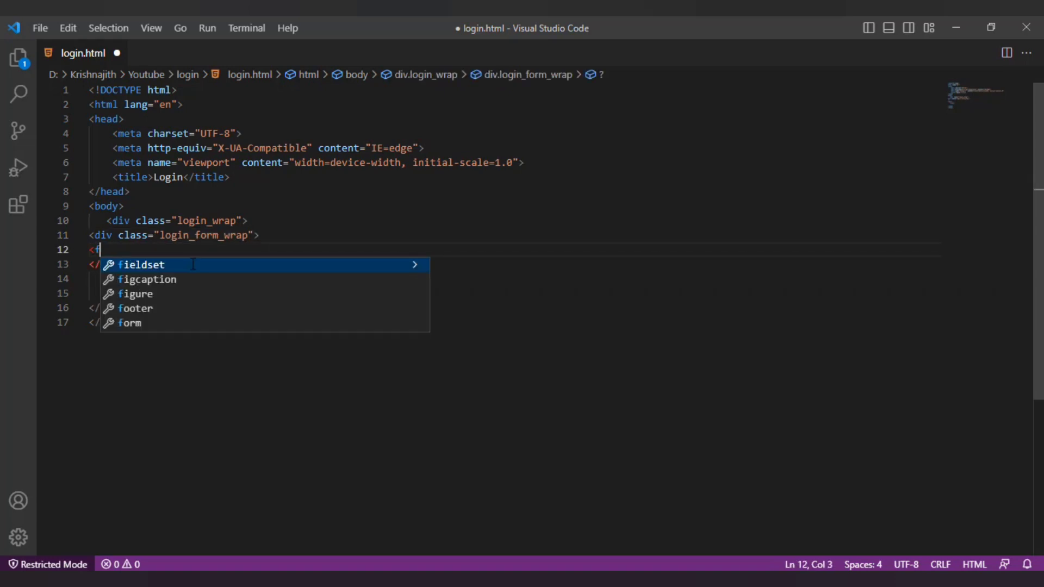
text(orm></form>)
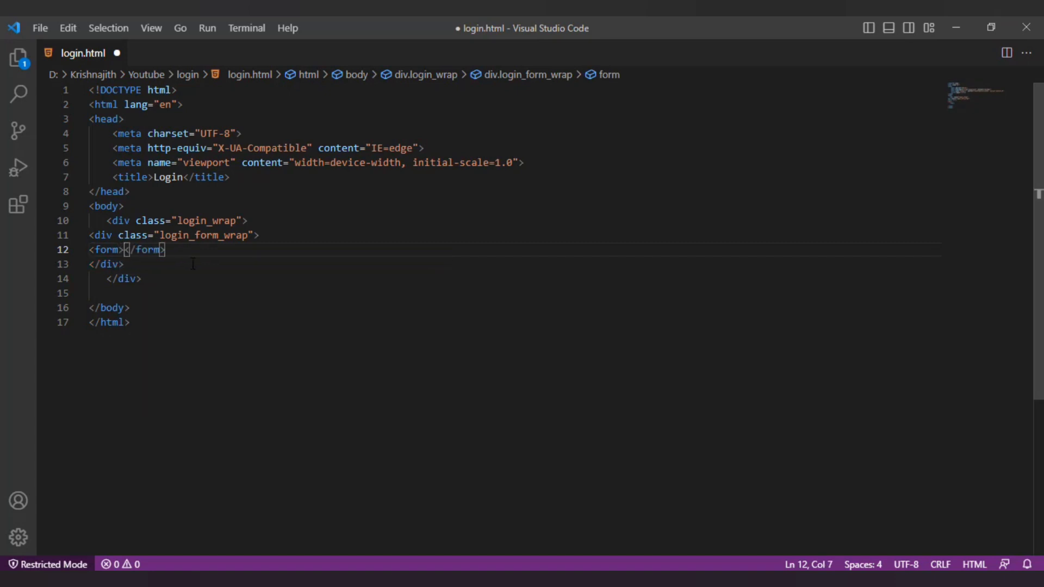
key(Enter)
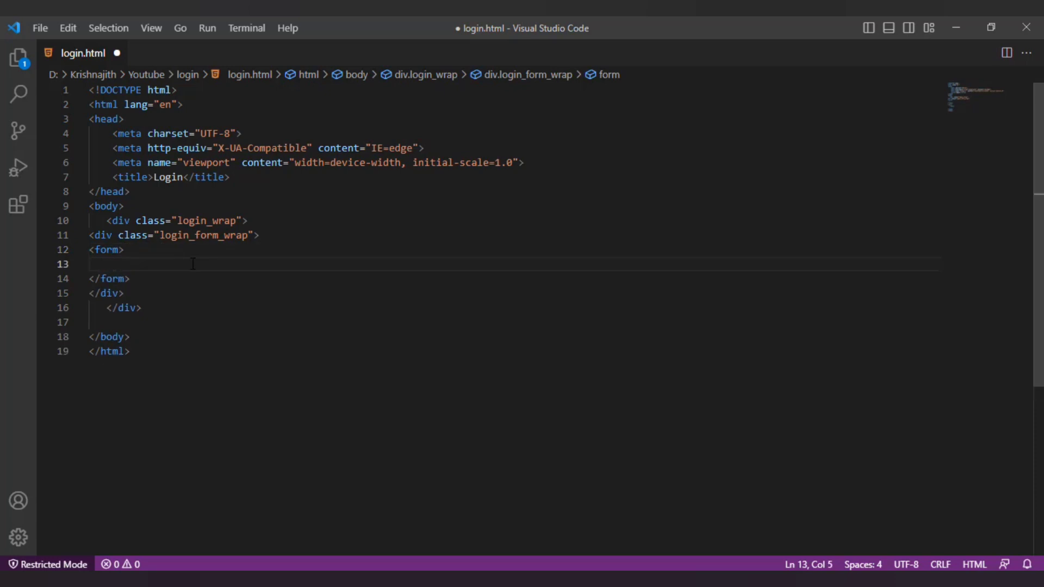
text(<h)
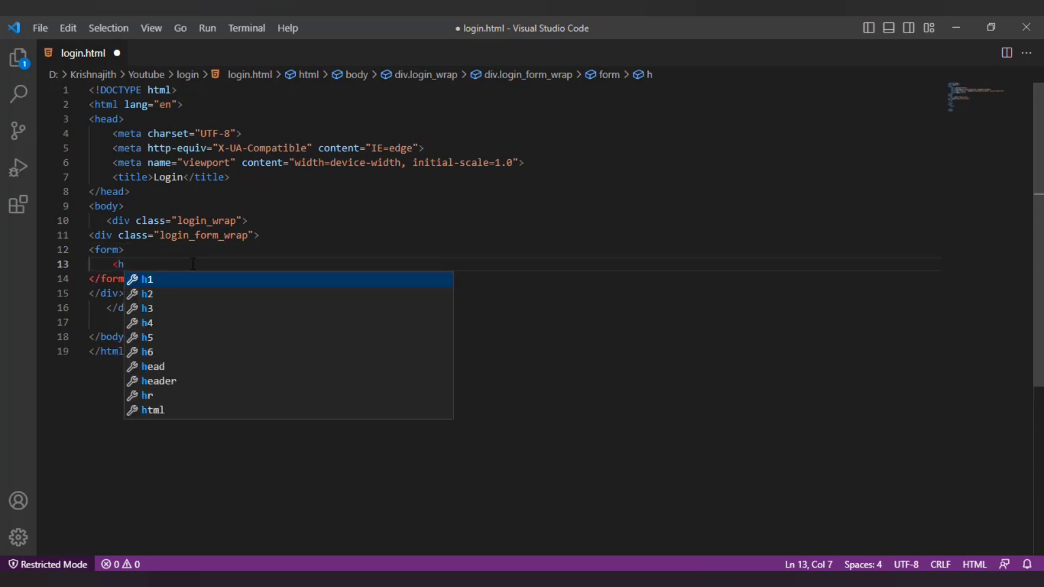
Step: Add an h4 Login heading and a User Name label with a form-control text input
text(4L)
text(<div class="form-grou">)
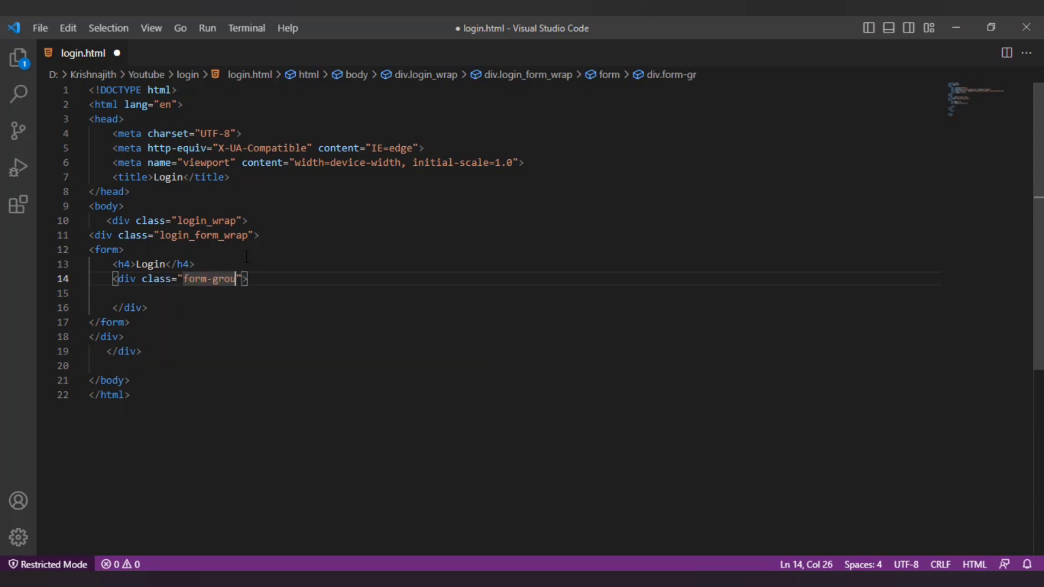
text(<label>User Name</label>)
text(<input/>)
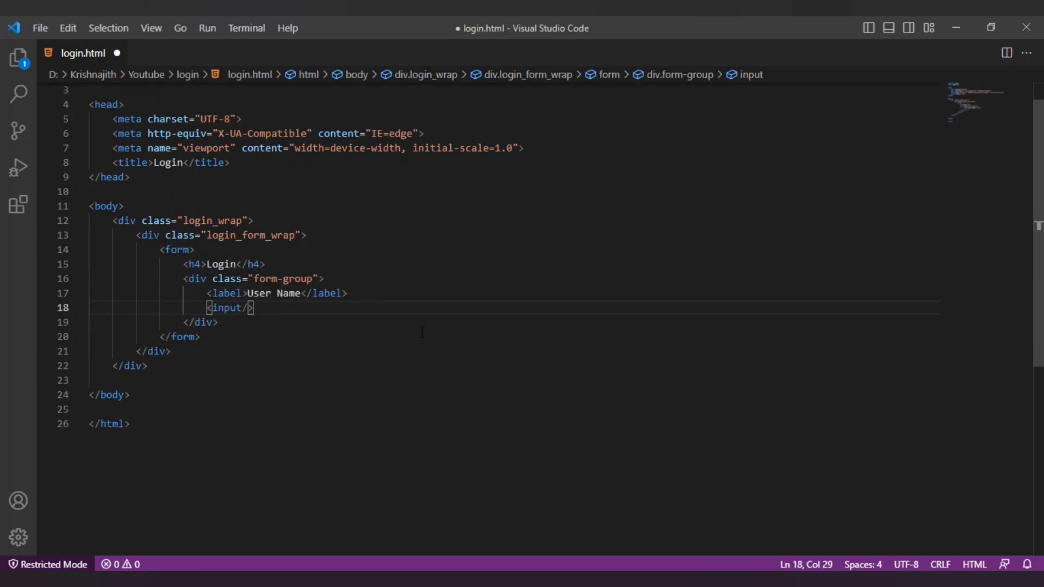
text(type="")
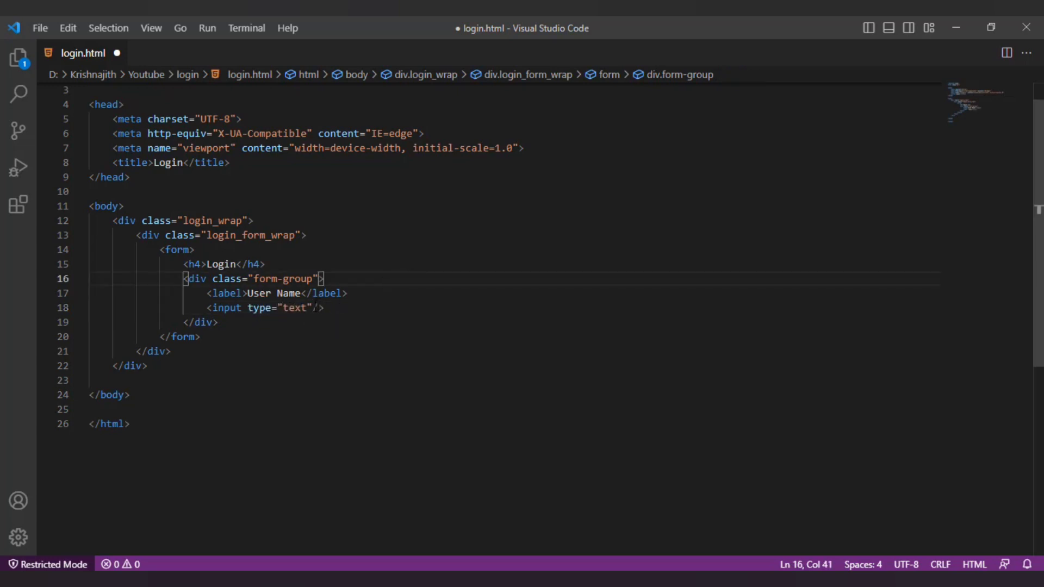
text(class="form-control)
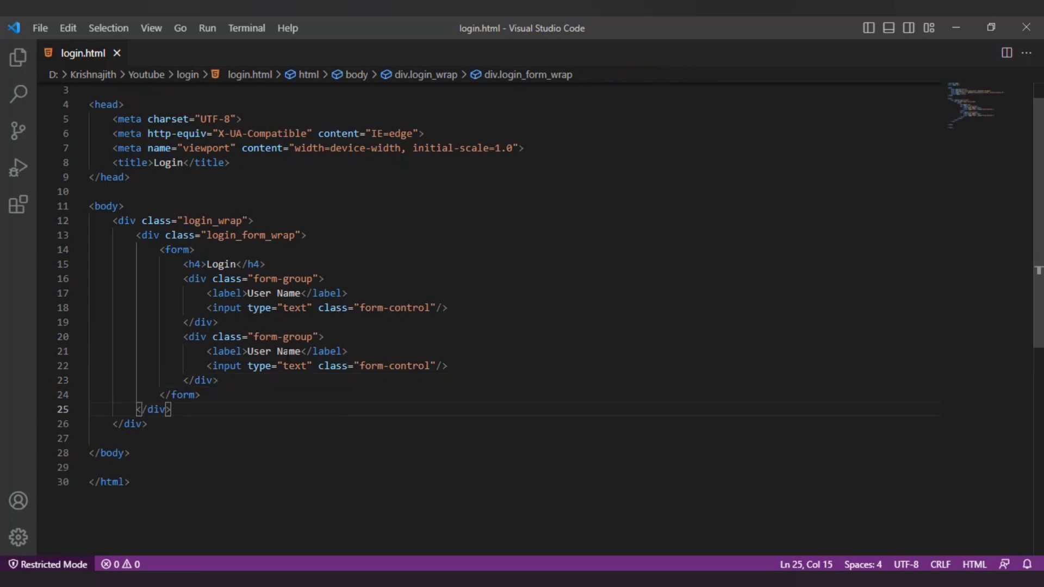
Step: Add the Password field and a Login button with classes 'btn btn-primary'
text(Password)
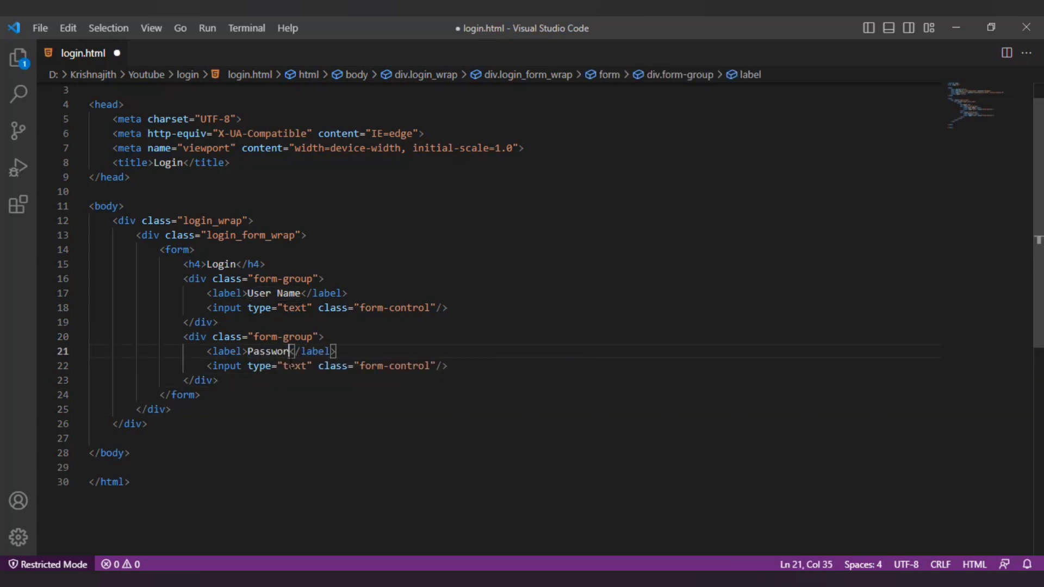
text(pass)
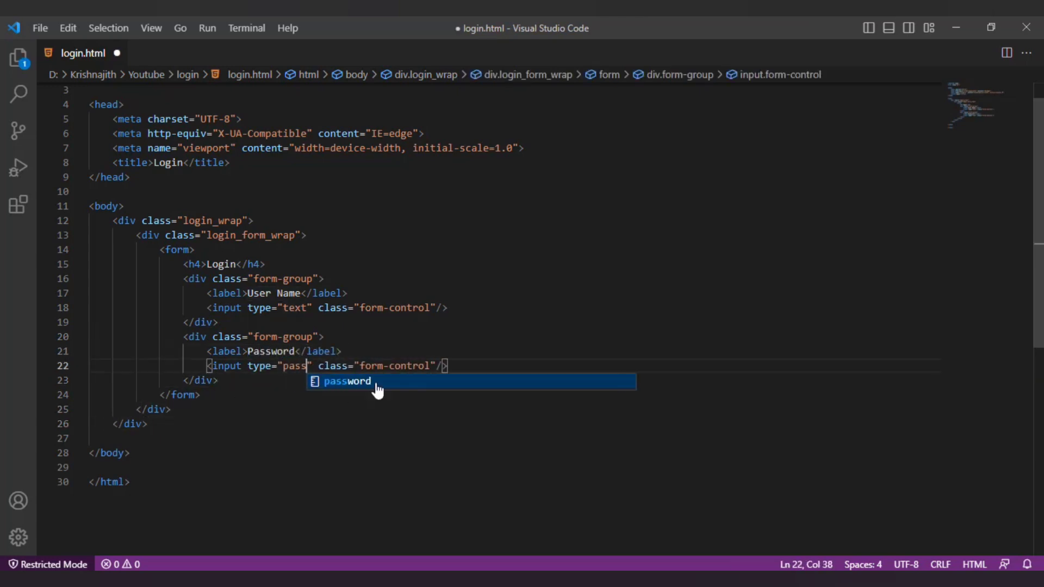
text(<button>L</button>)
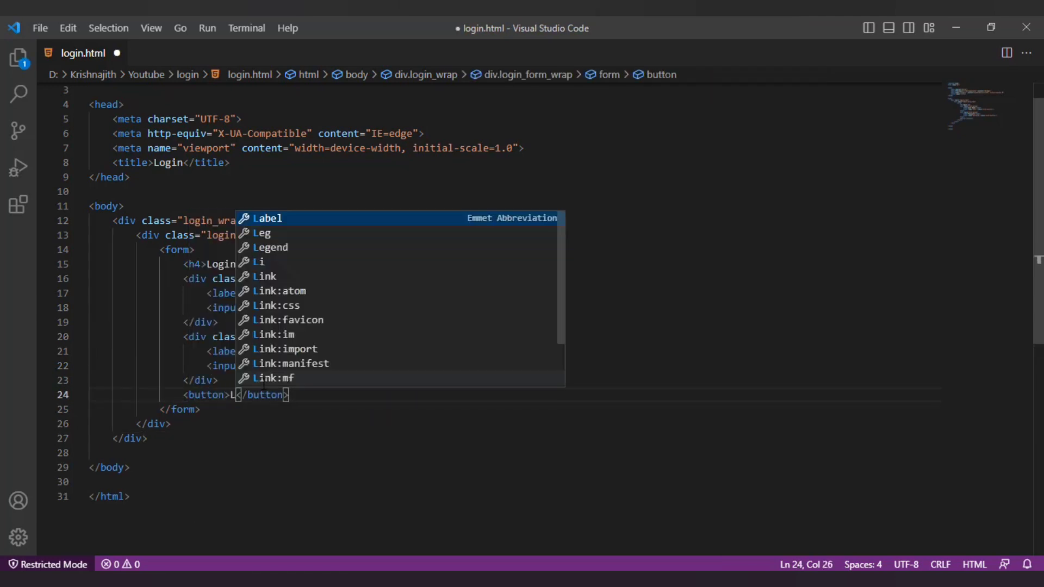
text(class="")
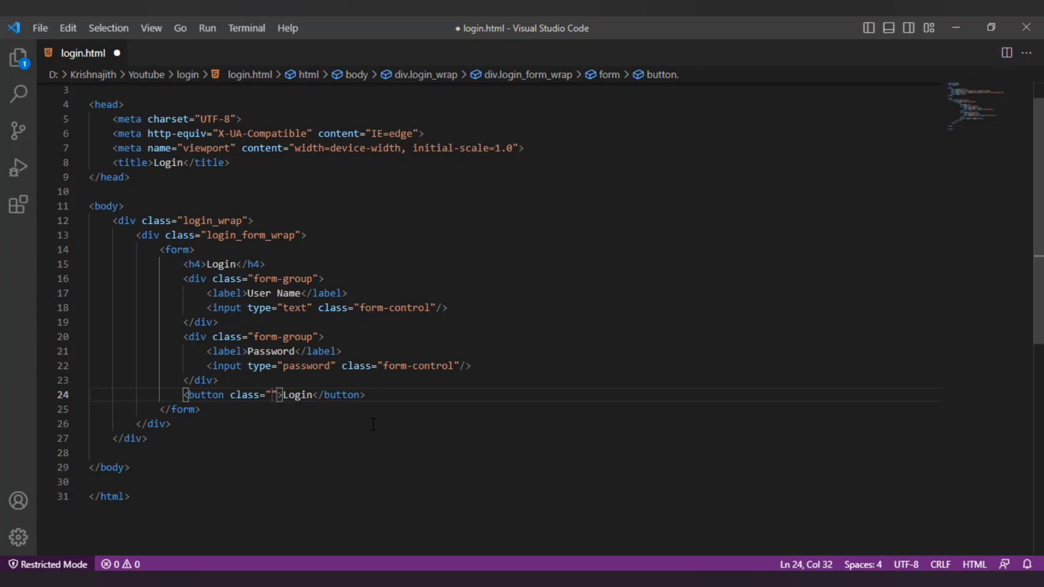
text(btn btn-primary)
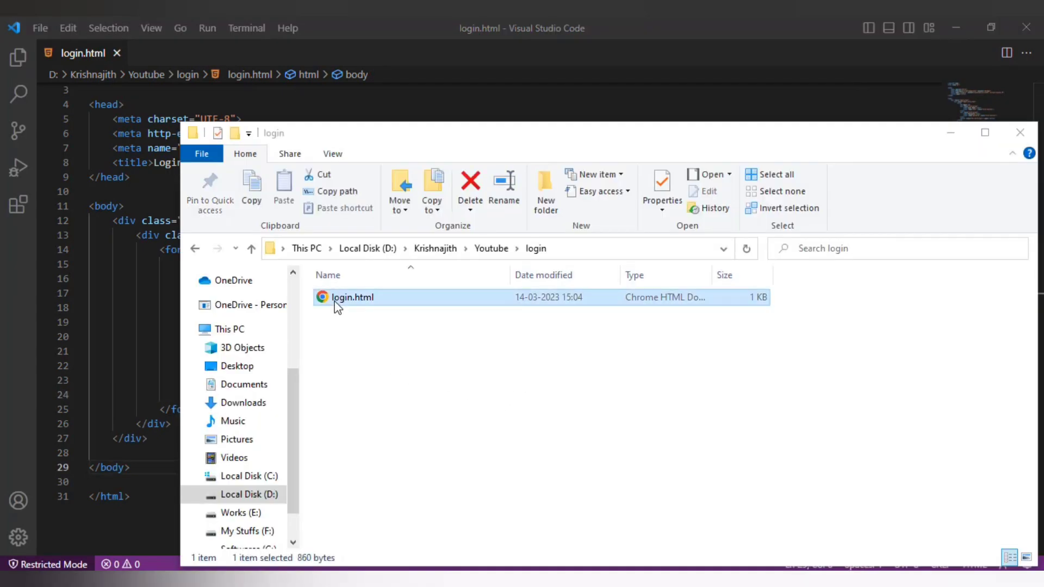
Step: Open login.html in Chrome to check the unstyled form
double_click(352, 297)
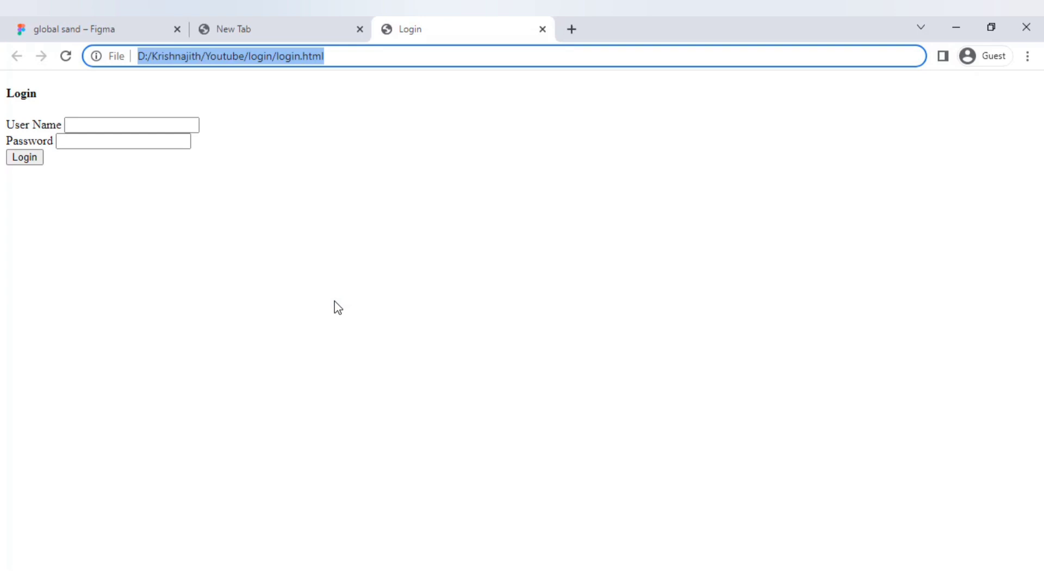
click(124, 141)
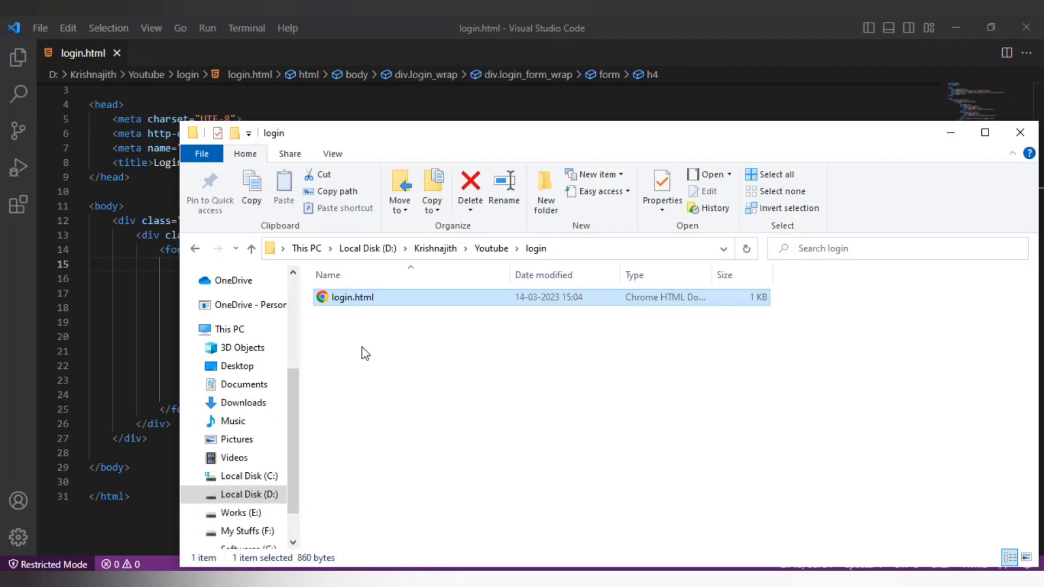
Step: Create a new text document in the login folder and rename it style.css
right_click(365, 353)
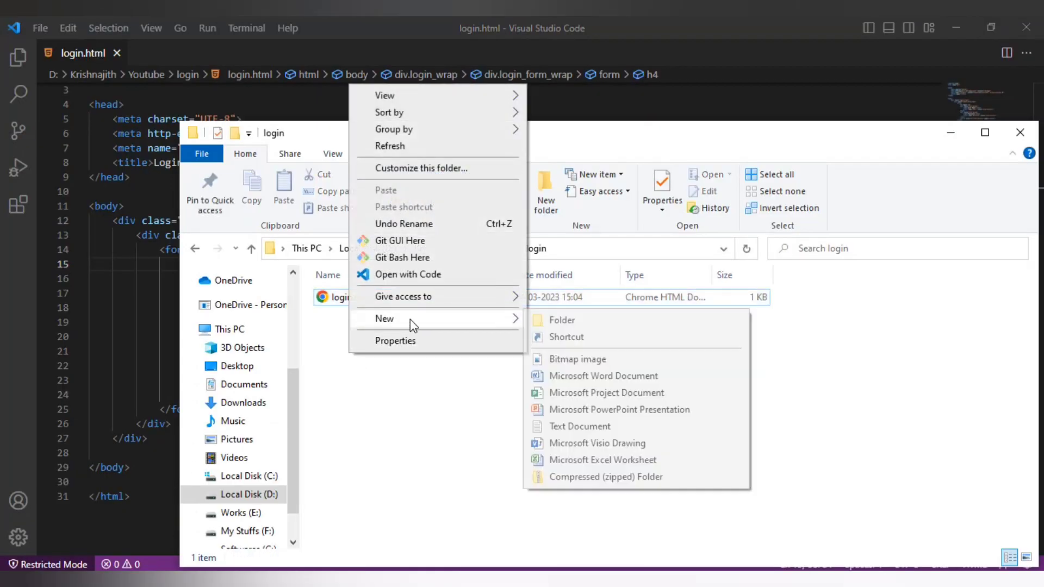
click(579, 426)
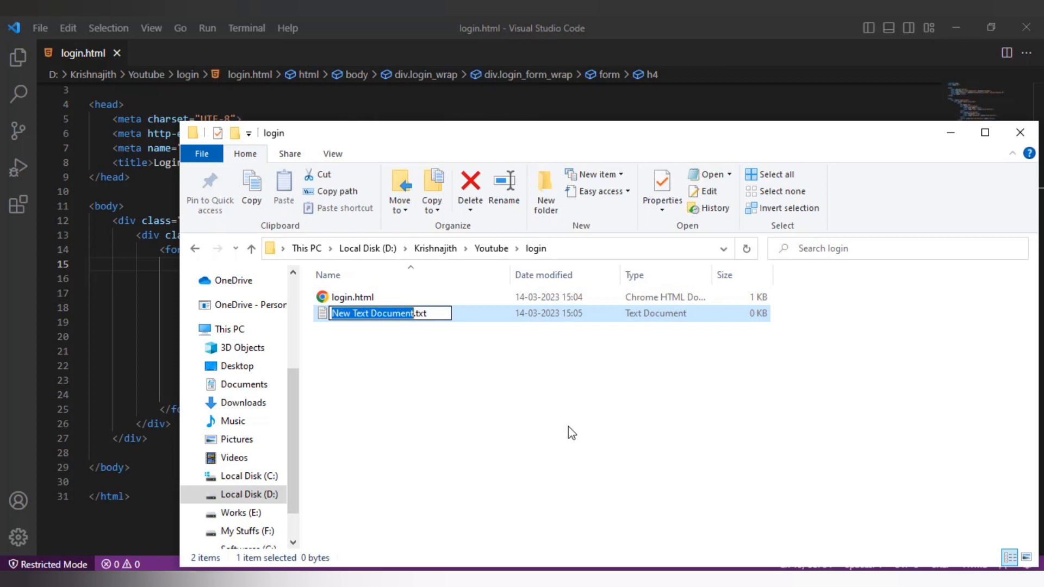
text(style.)
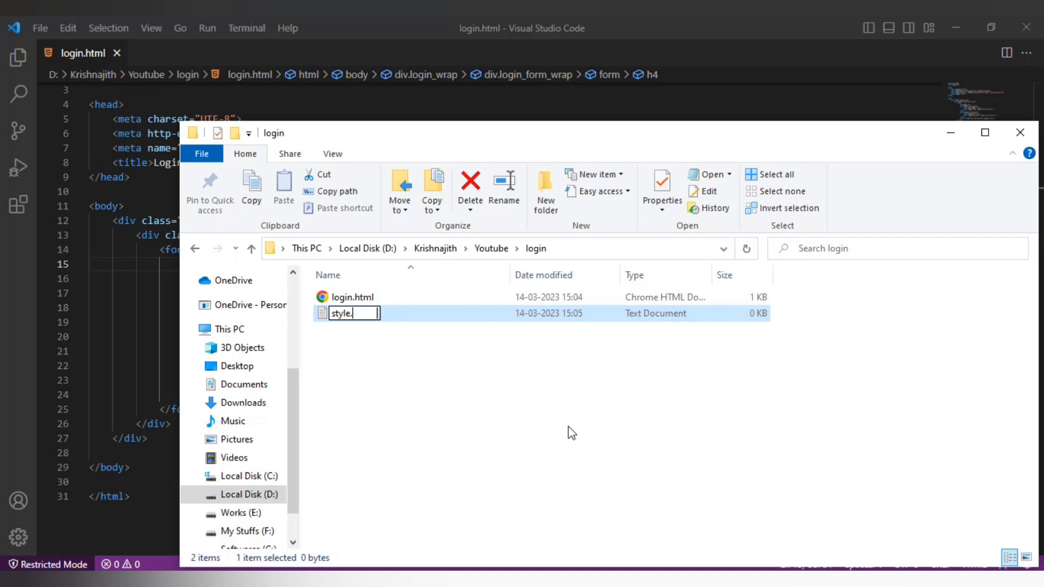
text(css)
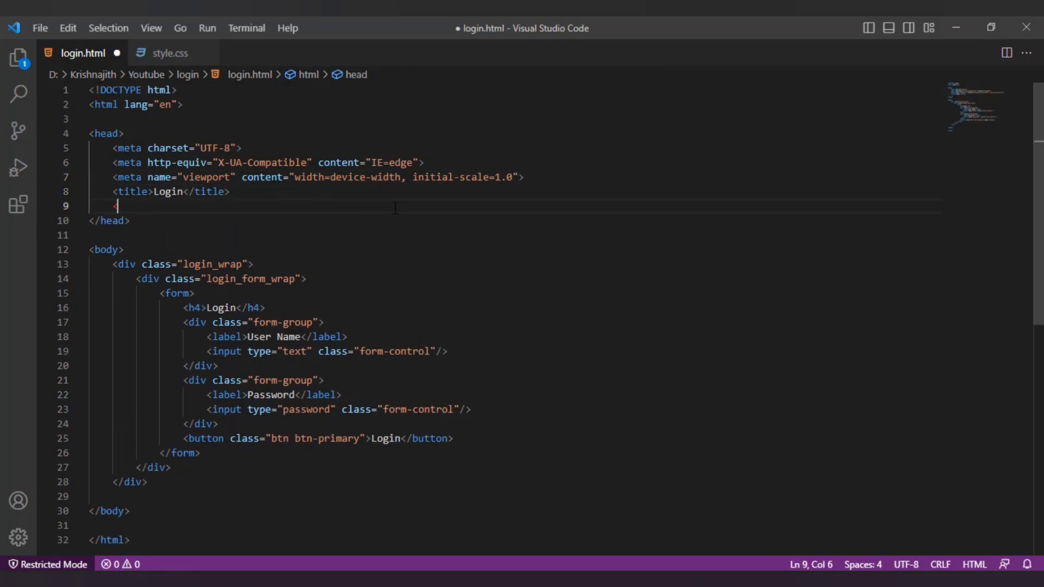
Step: Link style.css as a stylesheet in the head of login.html
text(<link)
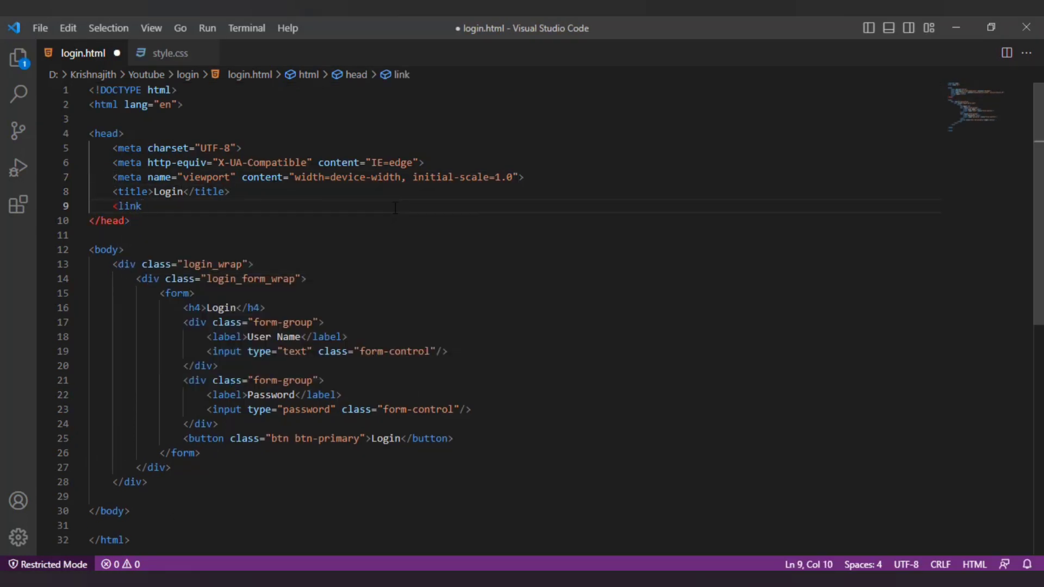
text(rel="stylesheet"/>)
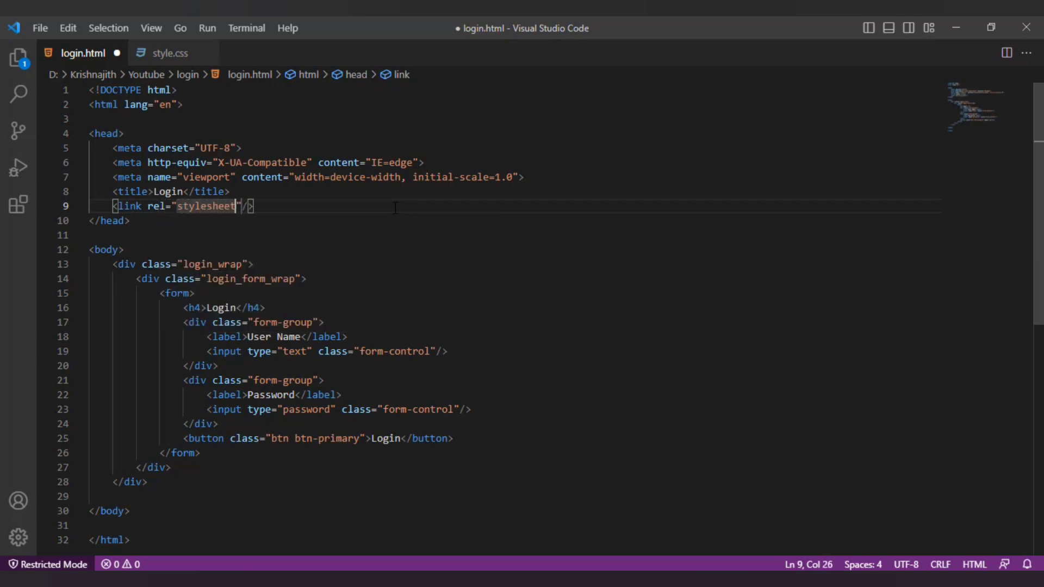
text(sr)
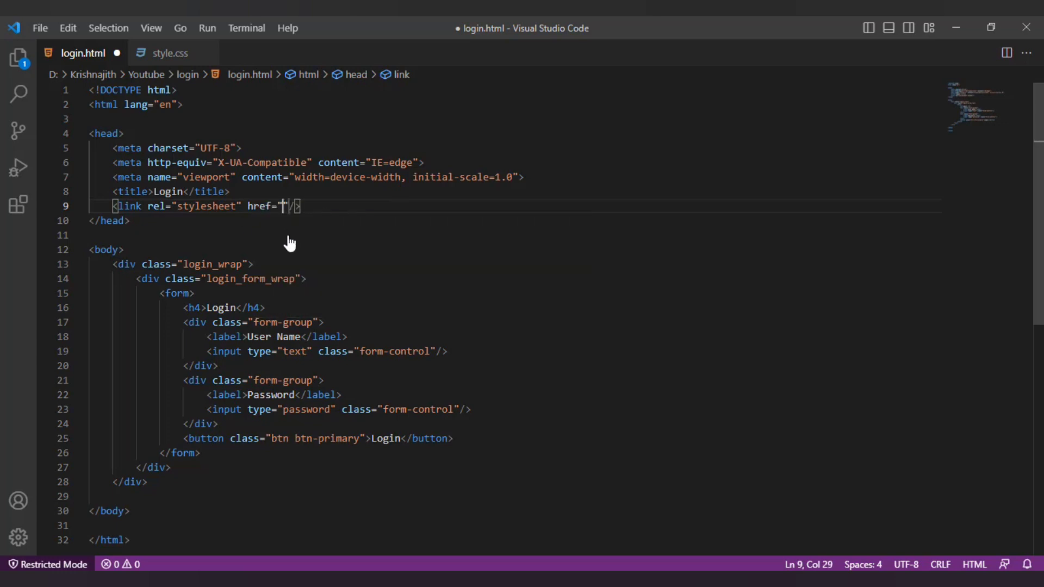
text(style.css)
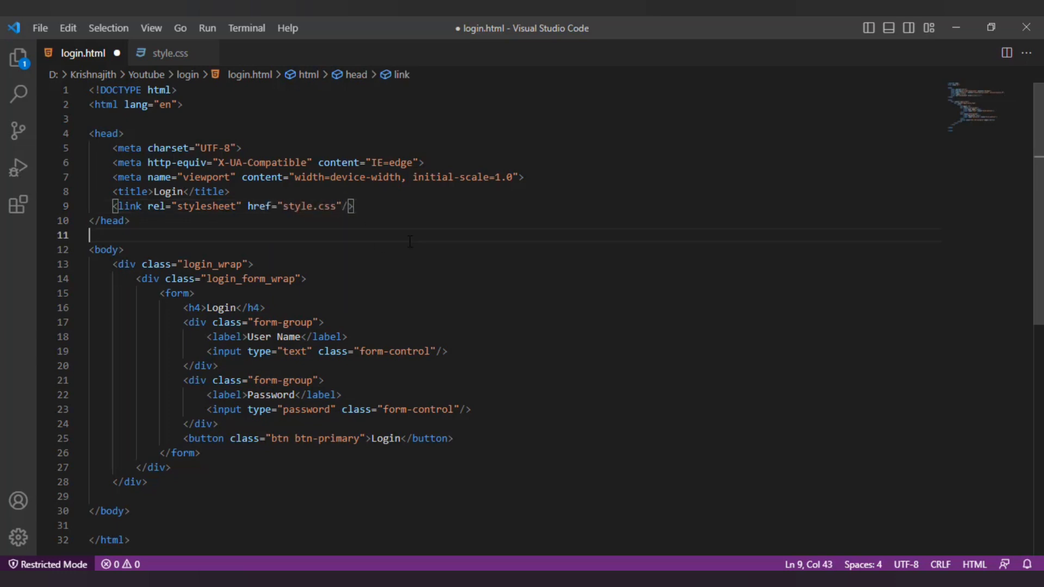
Step: Start an html, body rule in style.css with zero padding and margin
click(170, 53)
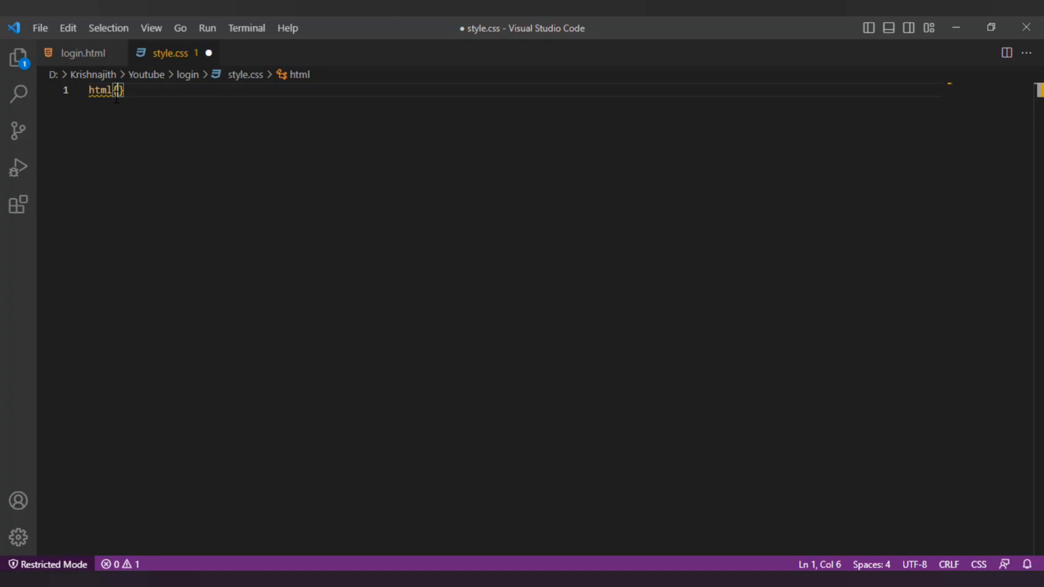
text(padding: 0;ma)
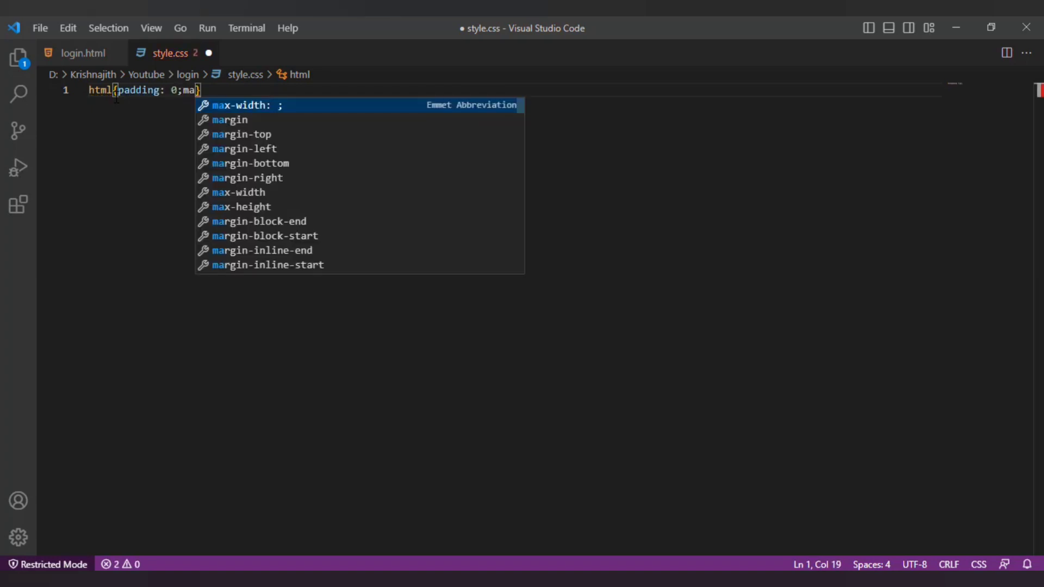
text(, bo)
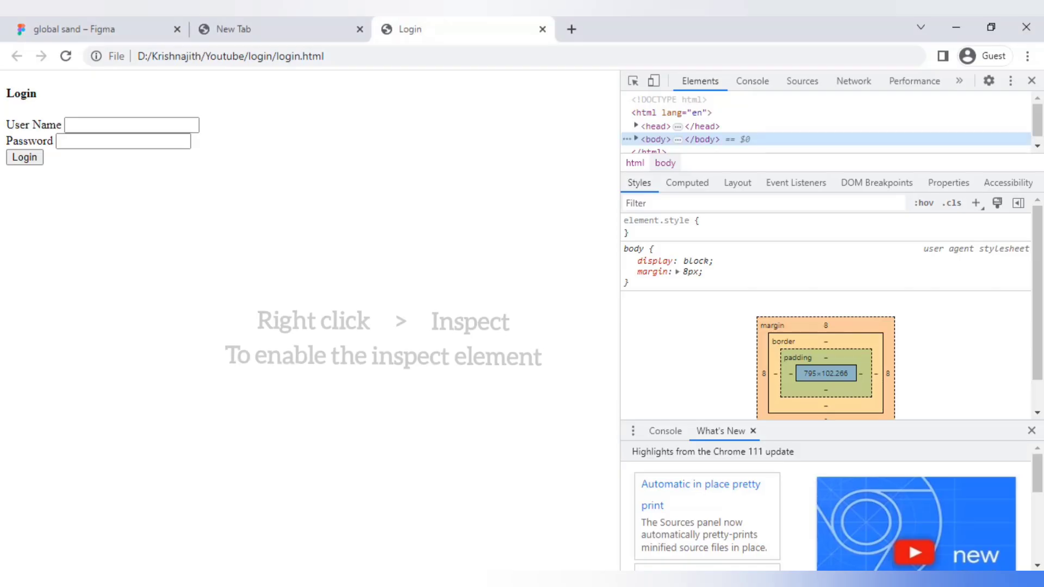
Step: Reload the login page in Chrome to see the default margin removed
click(65, 56)
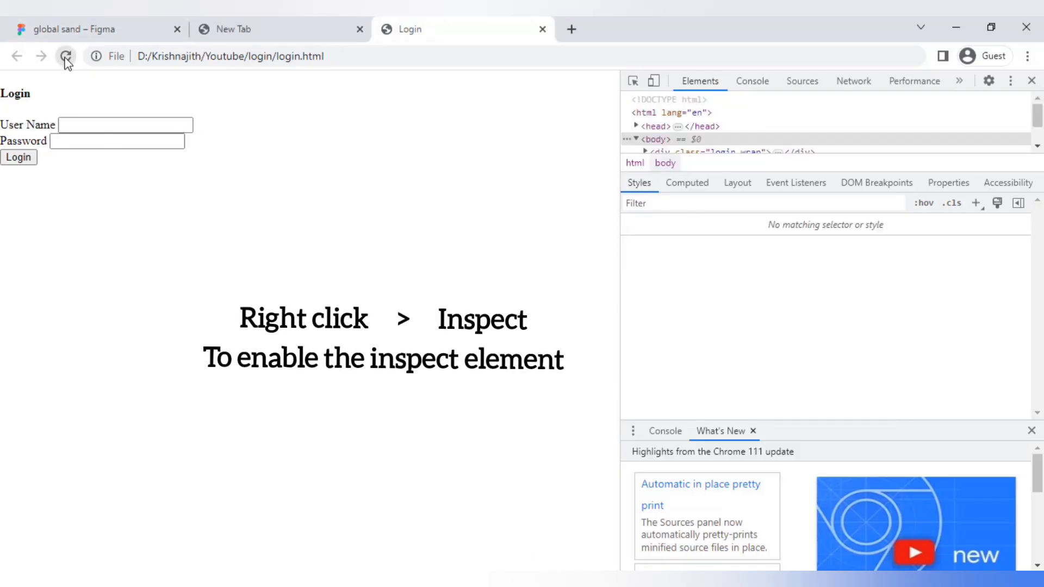
click(664, 163)
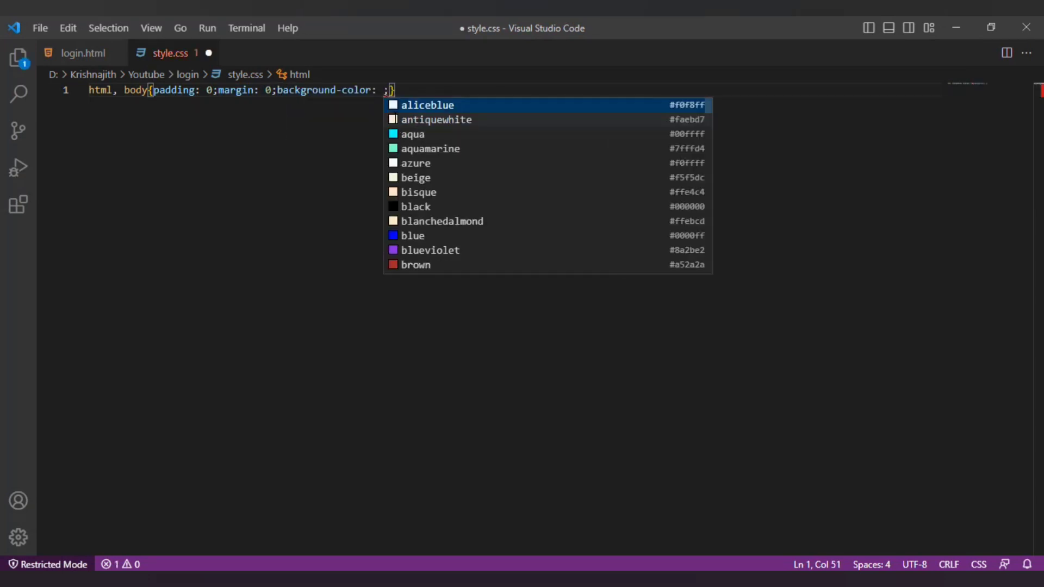
Step: Set a #333 background and make .login_wrap a 100vh flex container centring the form
text(#333;)
text(.login_wrap{)
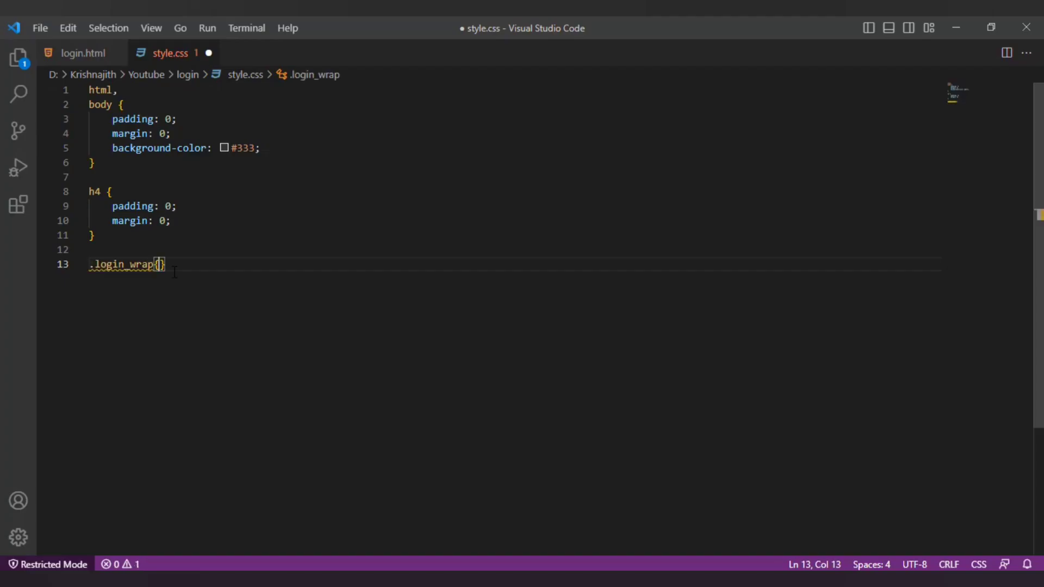
text(h)
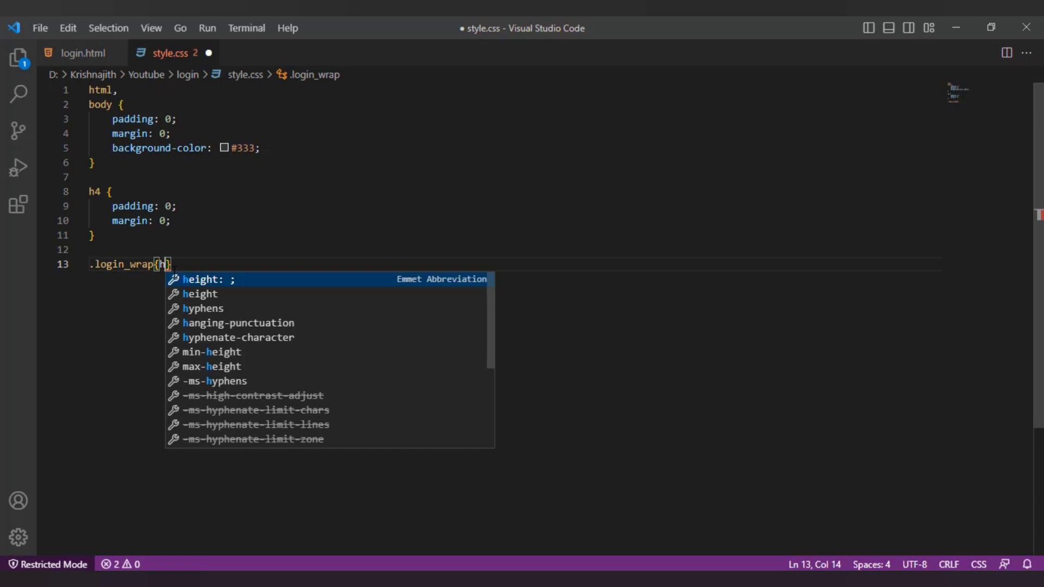
text(eight: 100;)
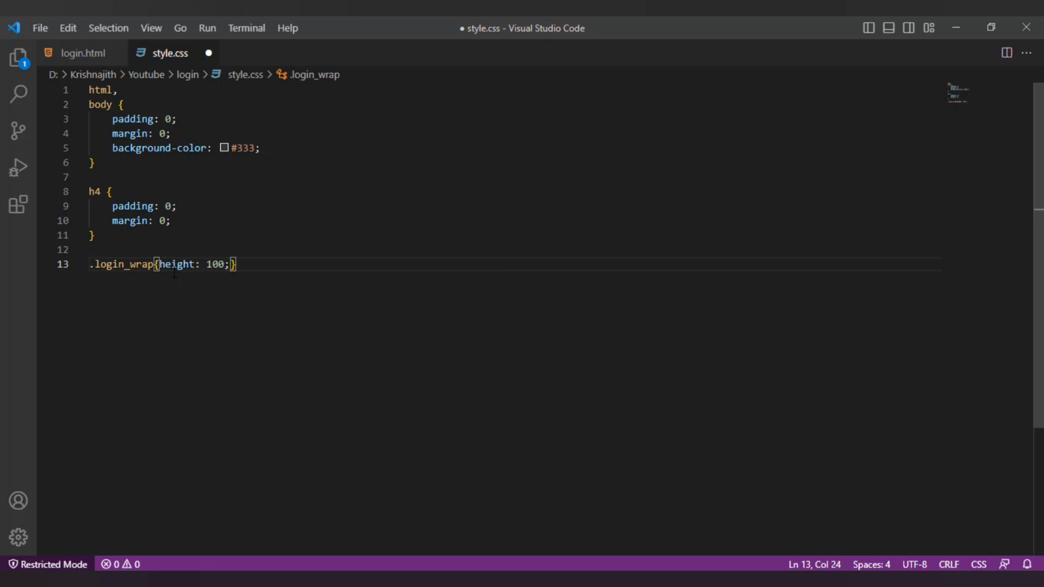
text(vh; display:)
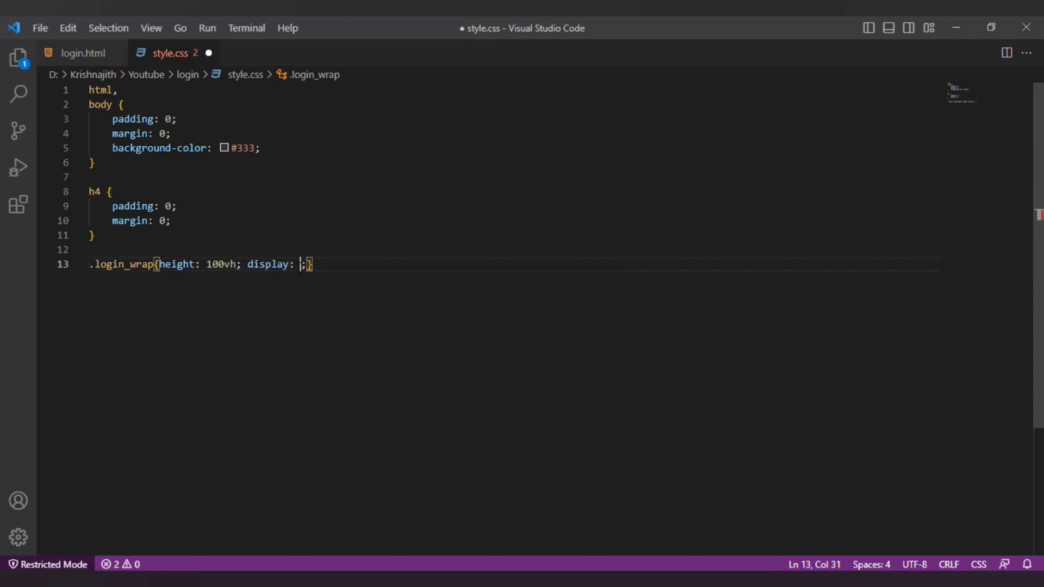
text(flex;align-items: center;justify-content:)
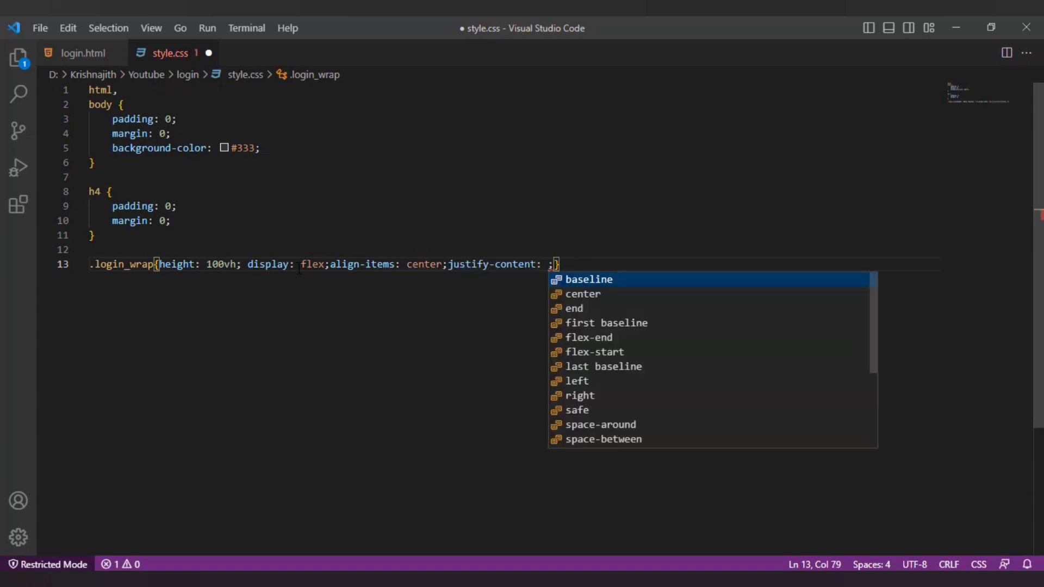
click(583, 294)
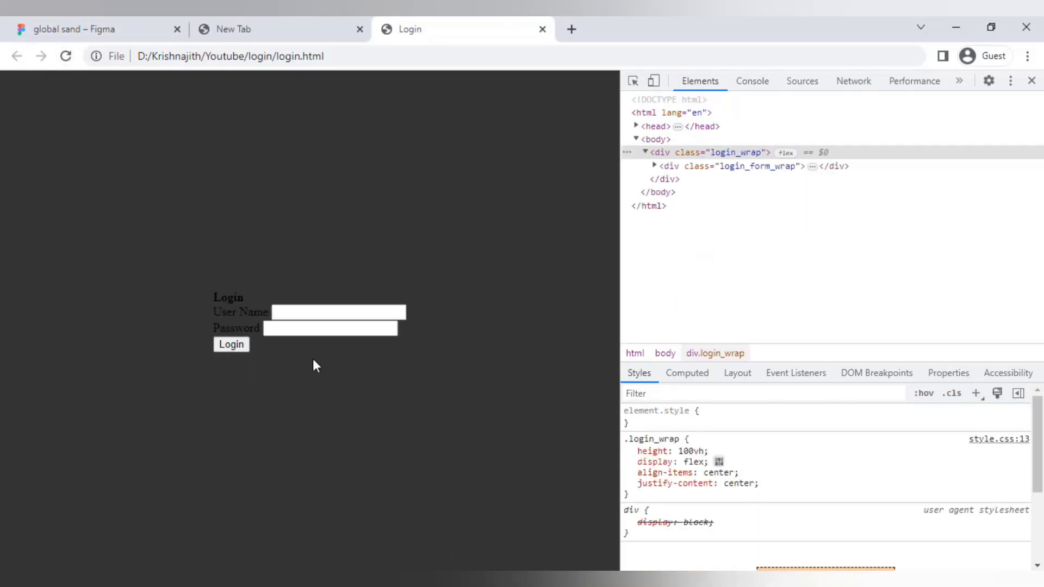
mouse_move(798, 187)
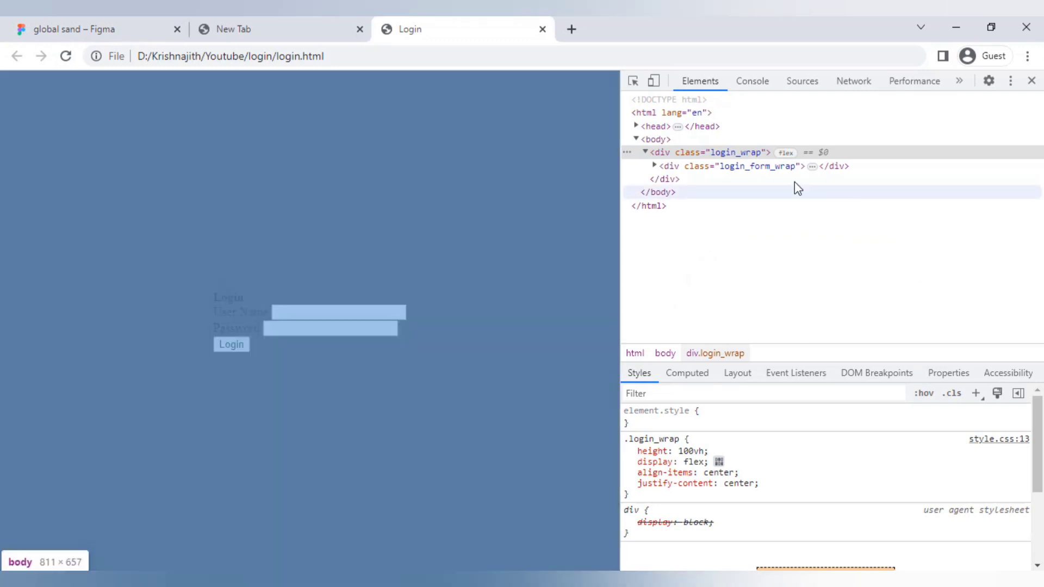
click(740, 166)
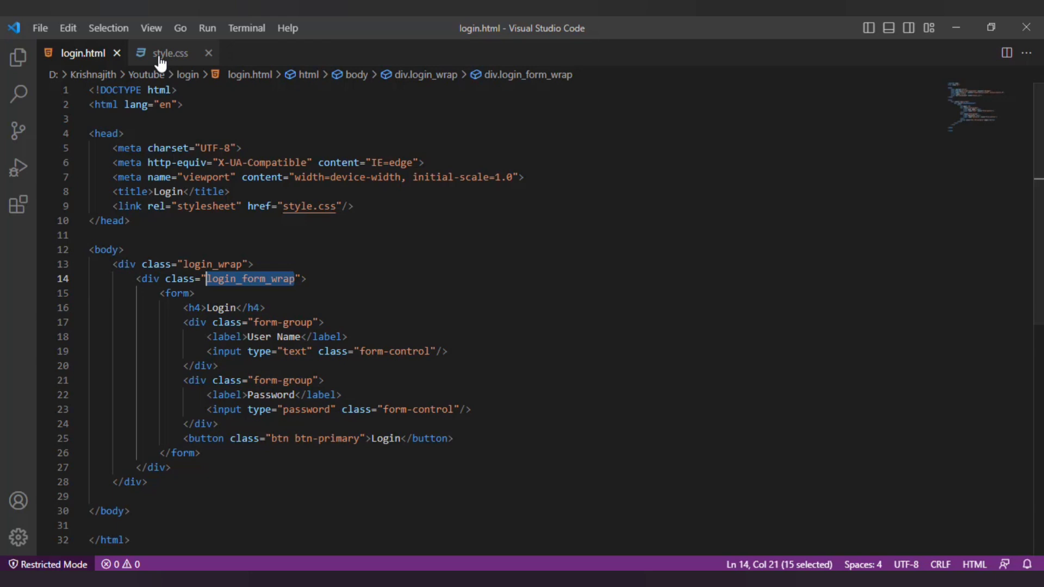
Step: Give .login_form_wrap a #fff background and 25px padding, begin a label rule, and reload
click(174, 54)
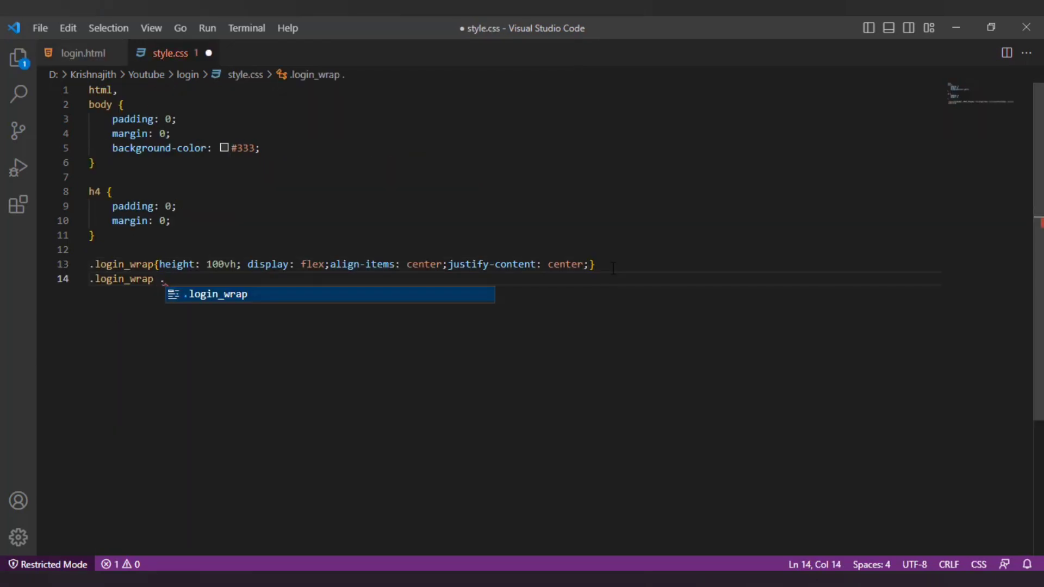
text(login_form_wrap)
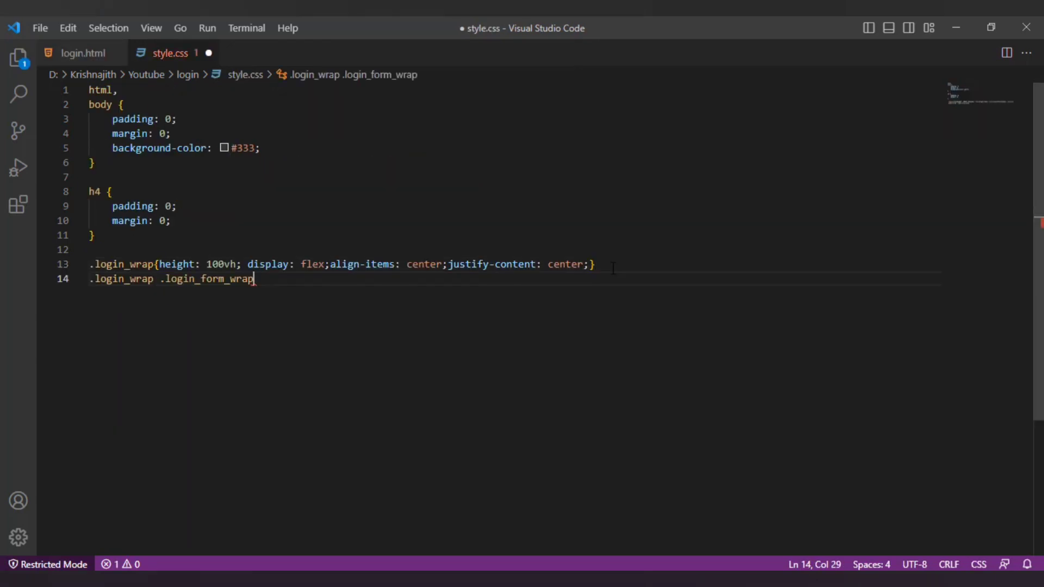
text([)
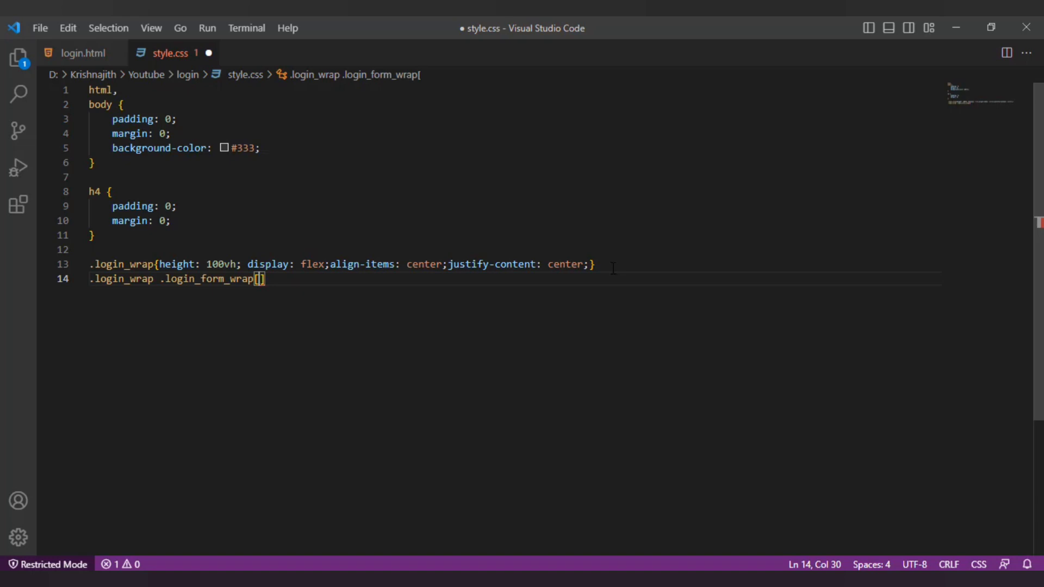
text({background: #fff;)
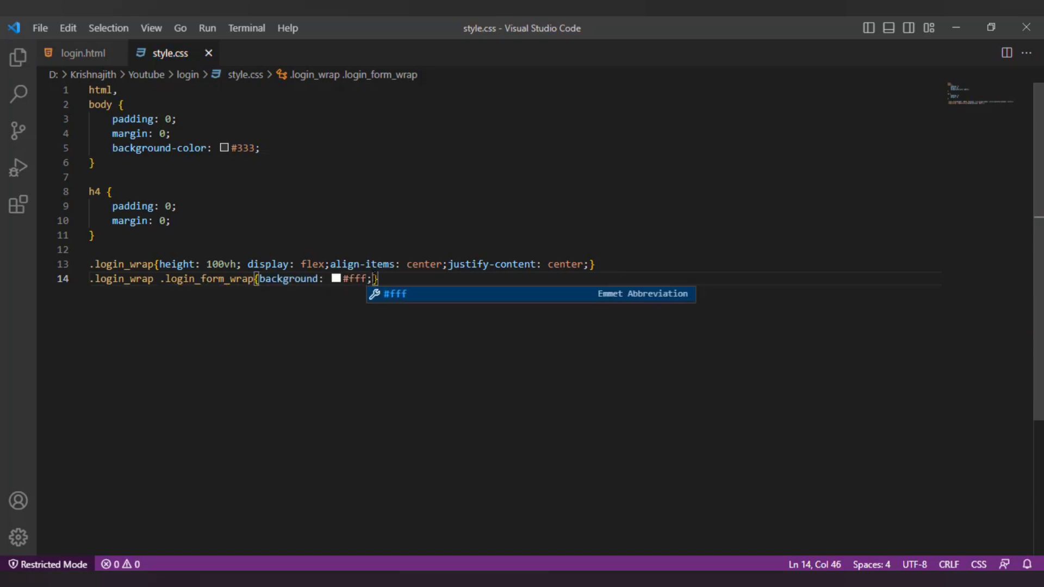
text(padding: 25px;)
text(font-size: 25px;)
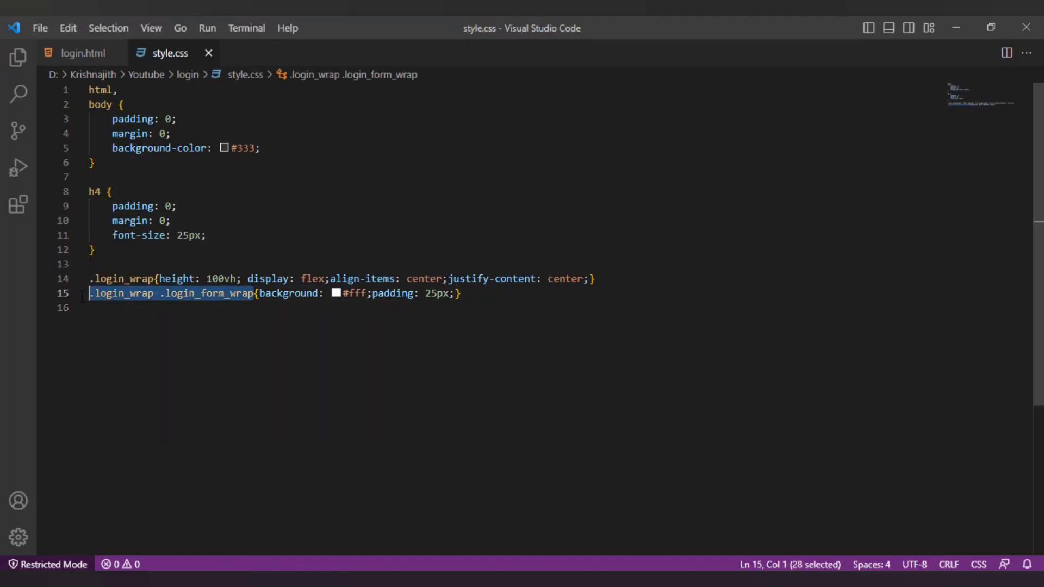
text(.login_wrap .login_form_wrap label)
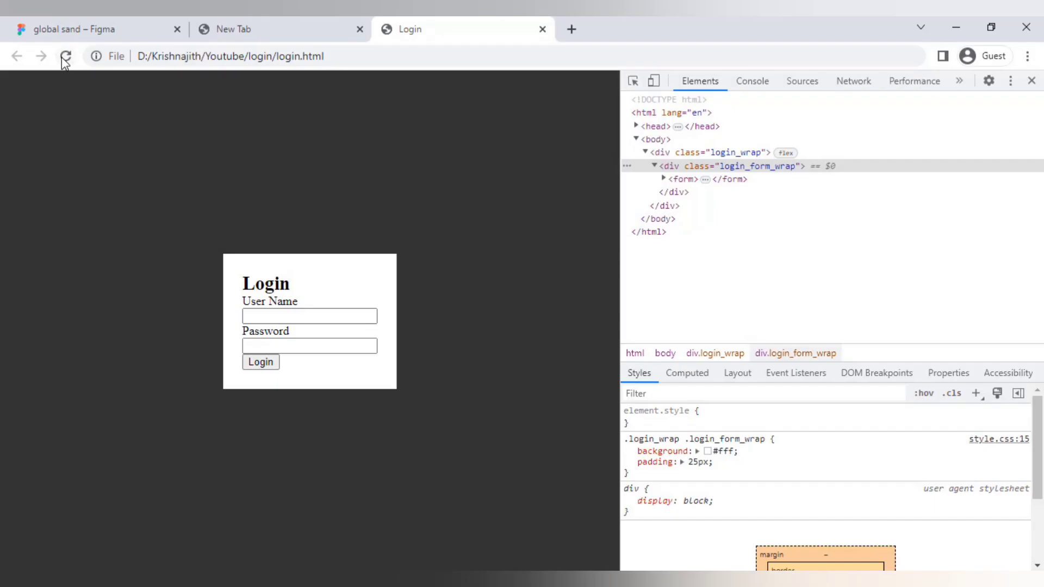
click(67, 56)
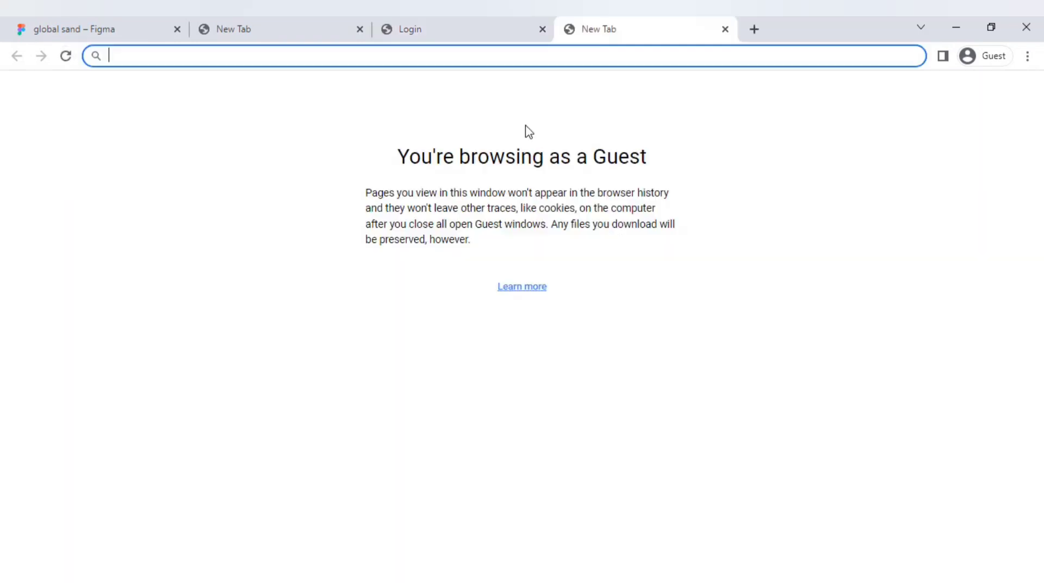
Step: Find Roboto on Google Fonts, set the body font to 'Roboto', sans-serif, and reload
text(google font)
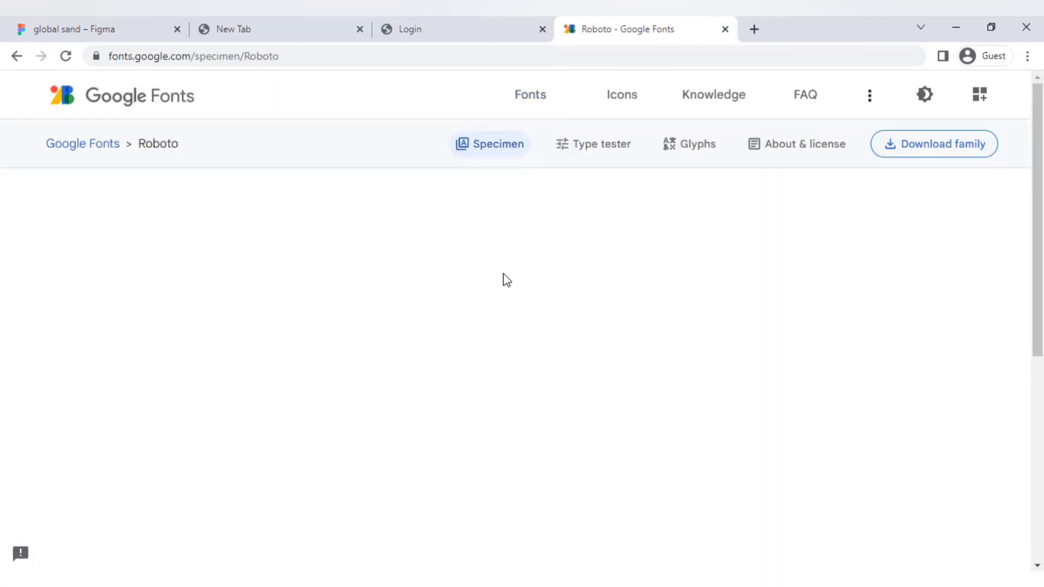
scroll(down, 3)
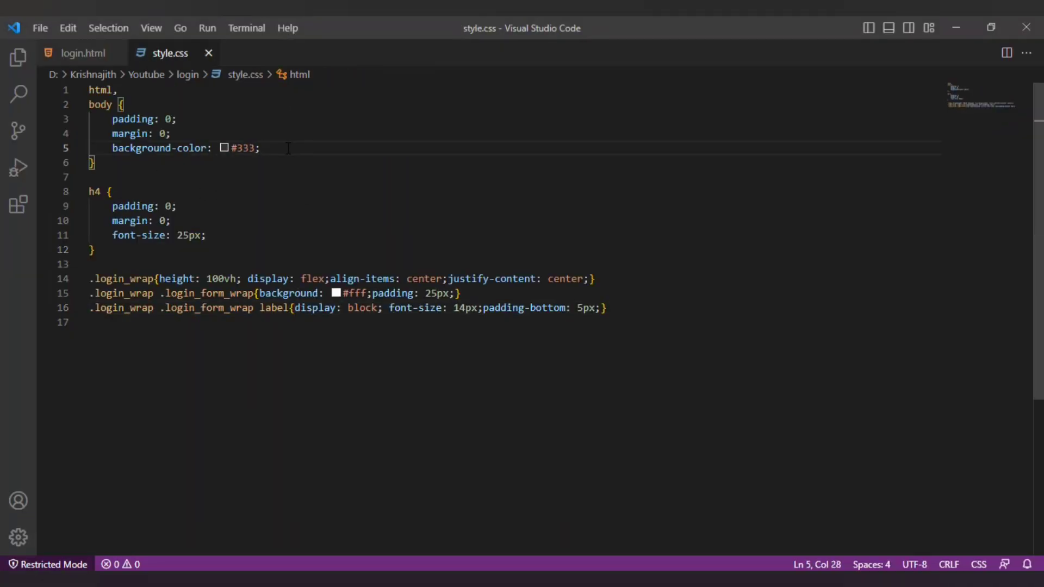
text(font-family: 'Roboto', sans-serif;)
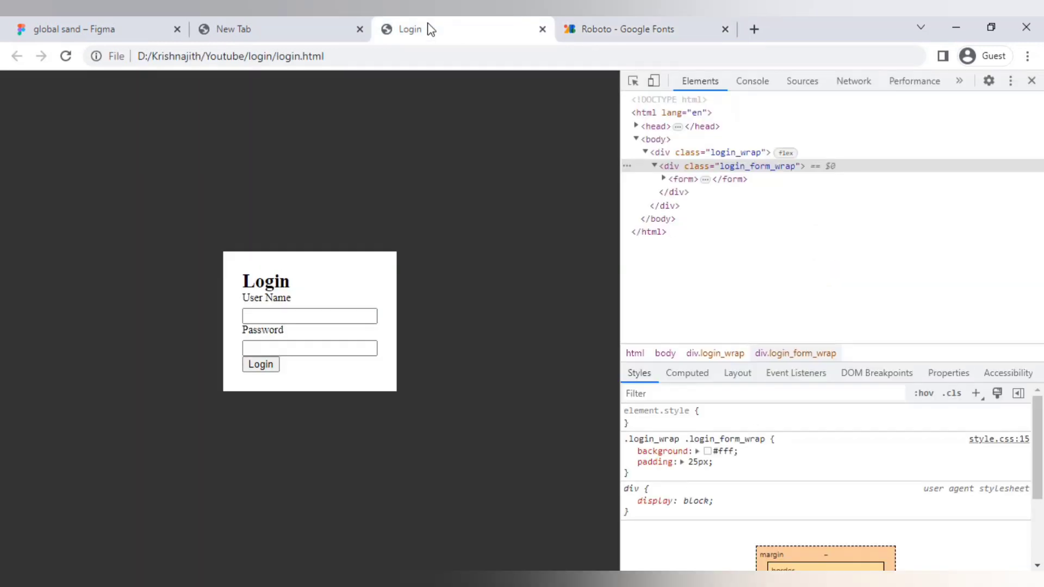
click(65, 56)
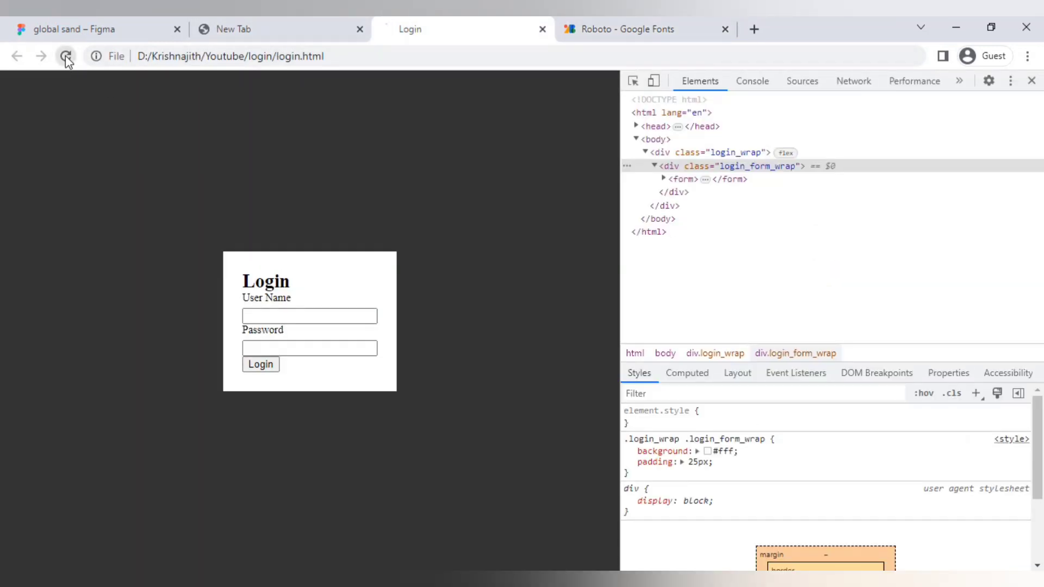
click(66, 56)
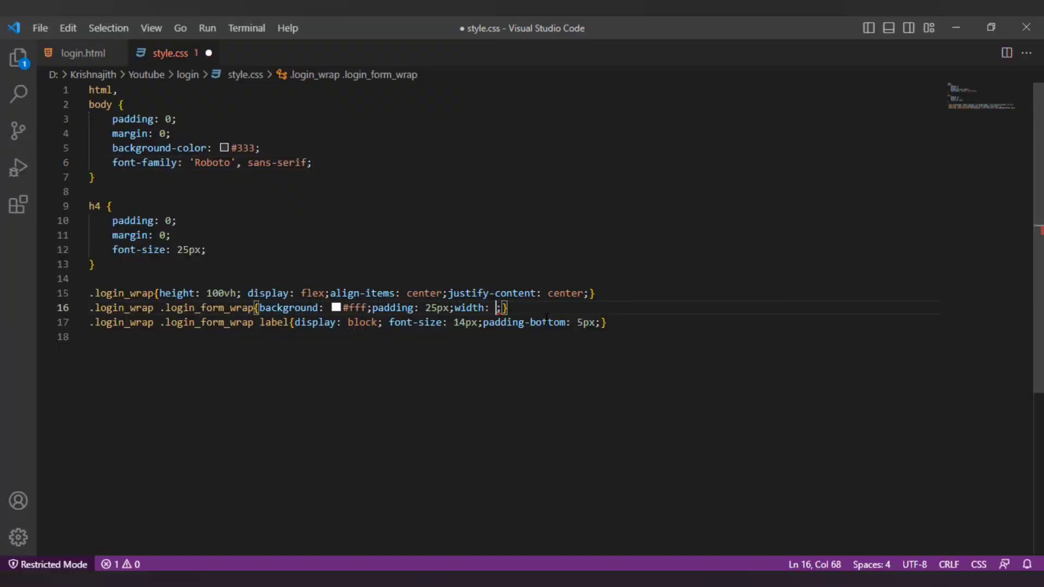
Step: Make .login_form_wrap 300px wide and add a .form-group rule with padding-top 20
text(300px;)
click(514, 337)
text(.form-group{)
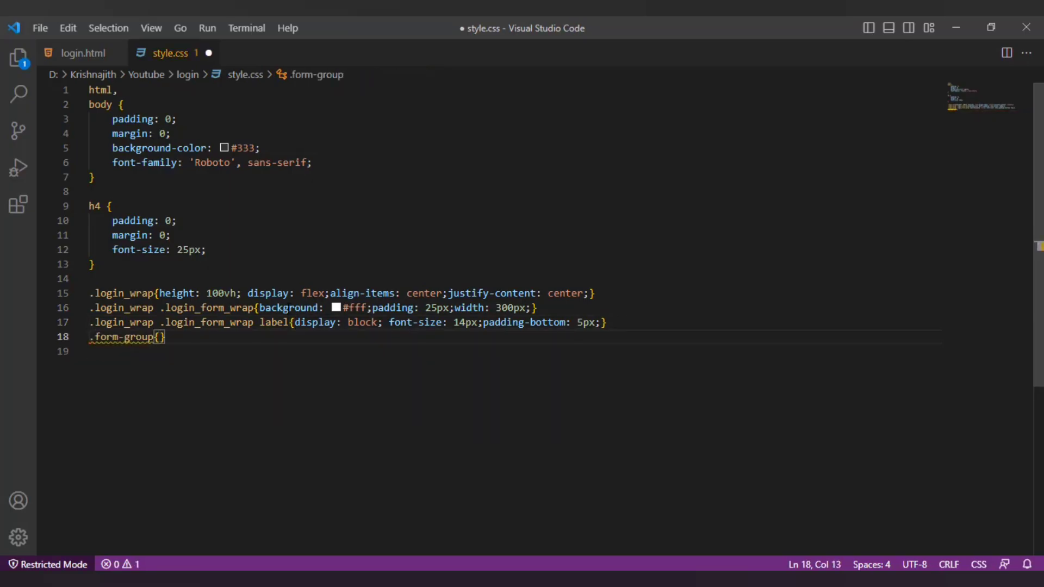
text(.login_wrap .login_form_wrap)
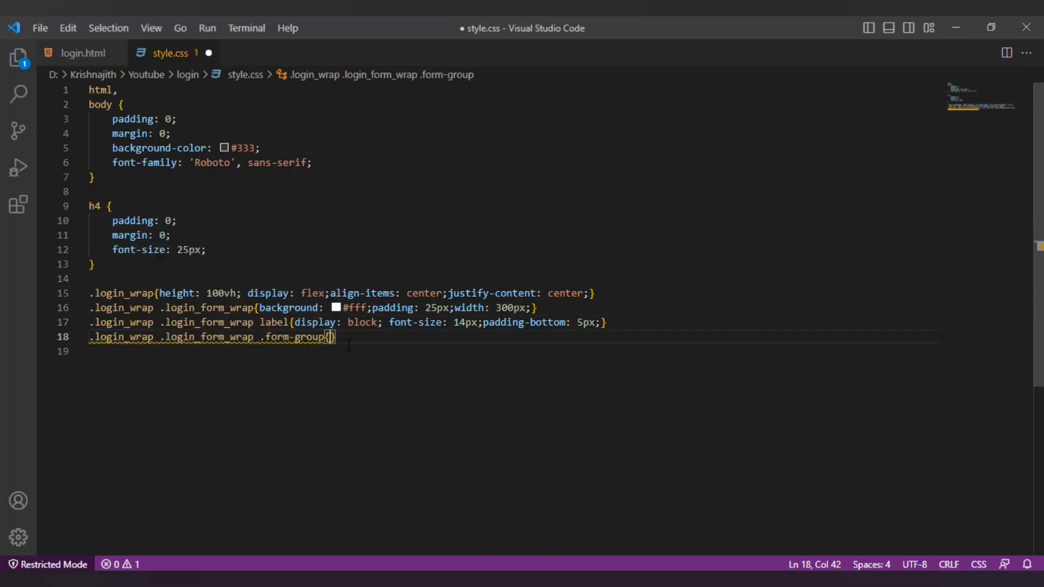
text(padding-top: 20;)
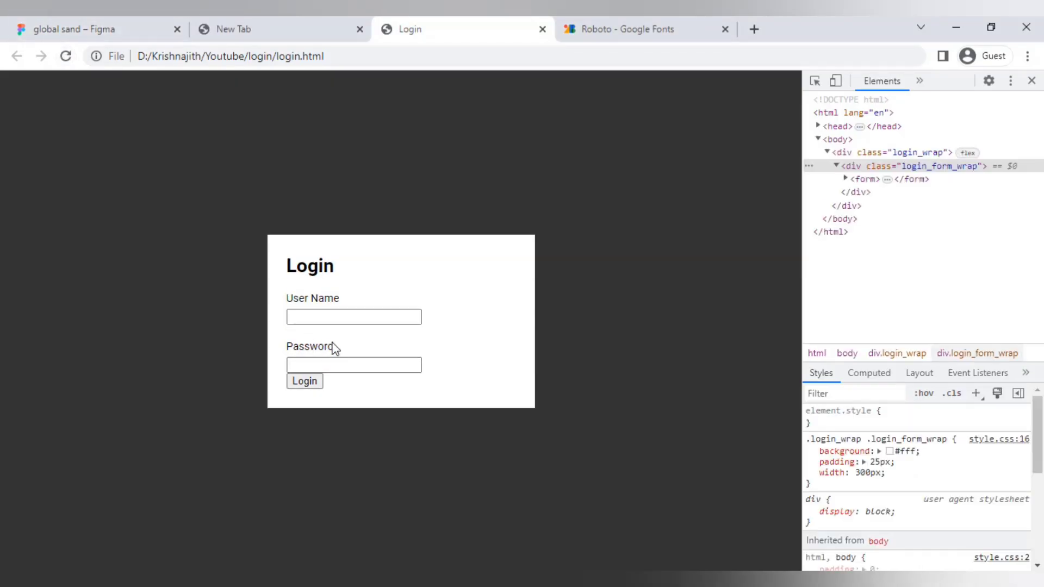
mouse_move(479, 345)
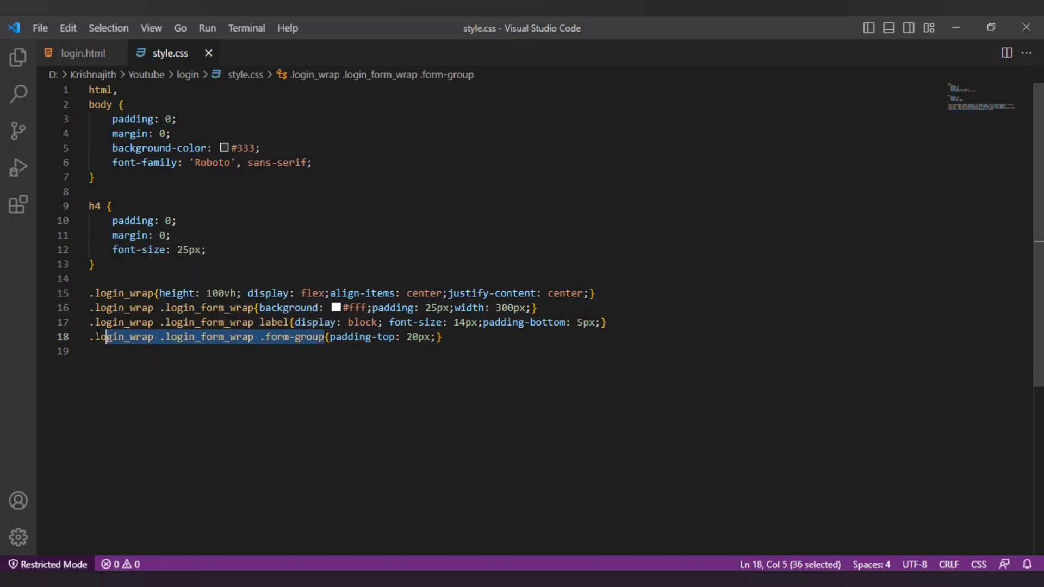
Step: Give .form-group inputs border-box sizing, 35px height and 0px 10px padding
text(.login_wrap .login_form_wrap .form-group input{})
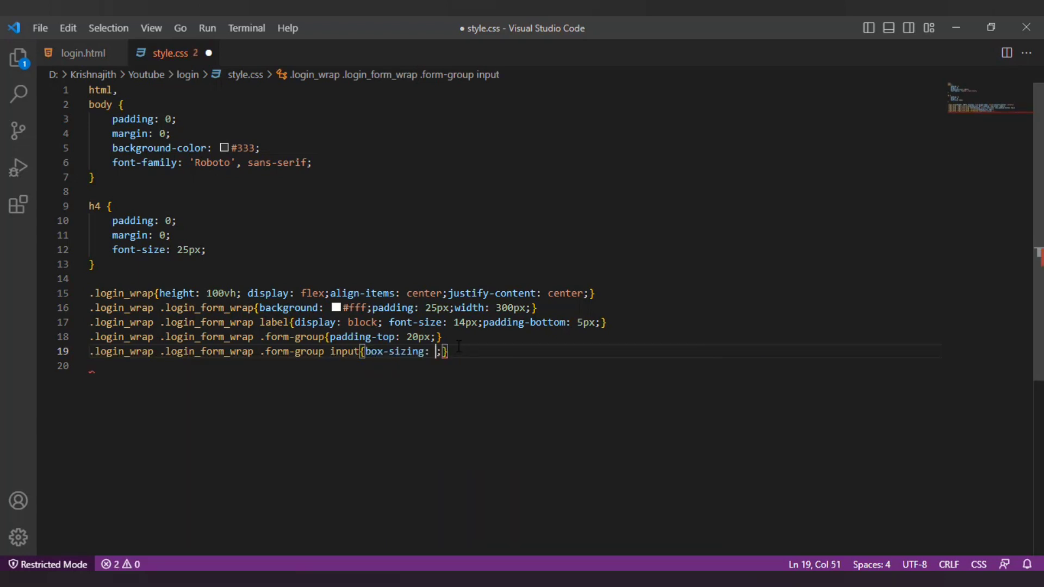
text(border-box;height: 35)
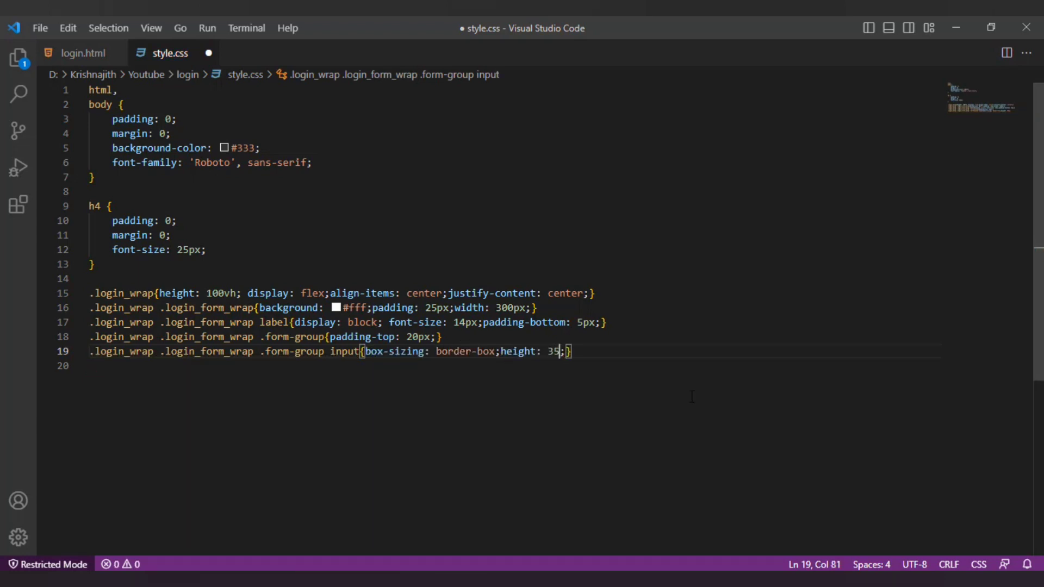
text(px; padding: 0)
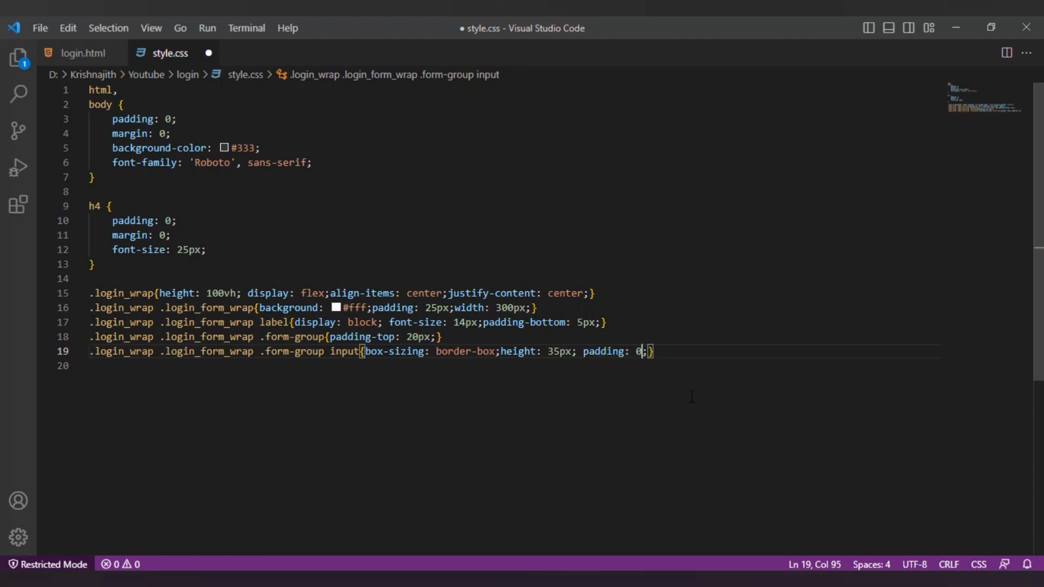
text(px 10px;)
text(width: 100%;)
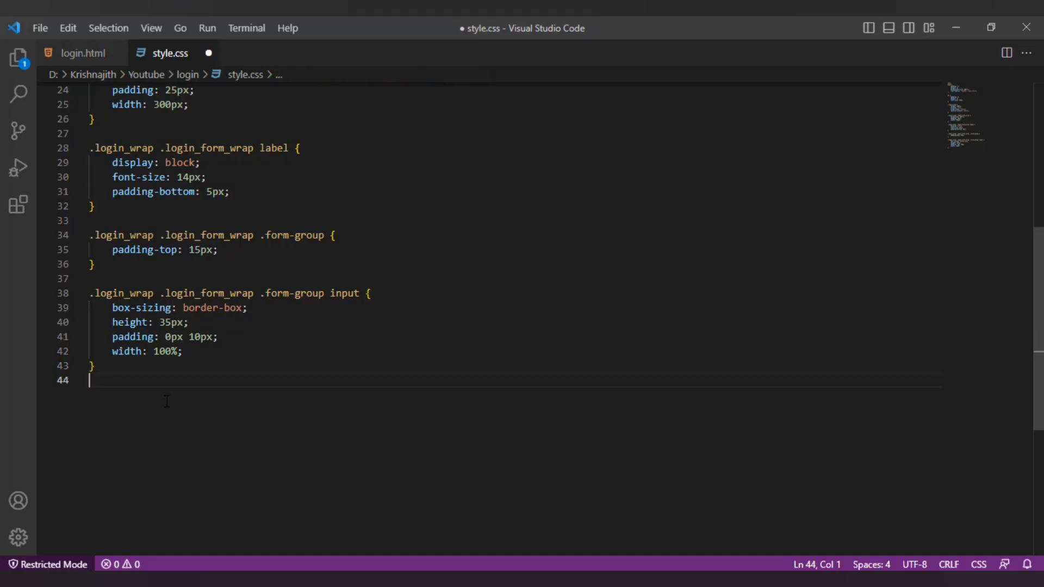
click(82, 53)
text(button.btn-primary{)
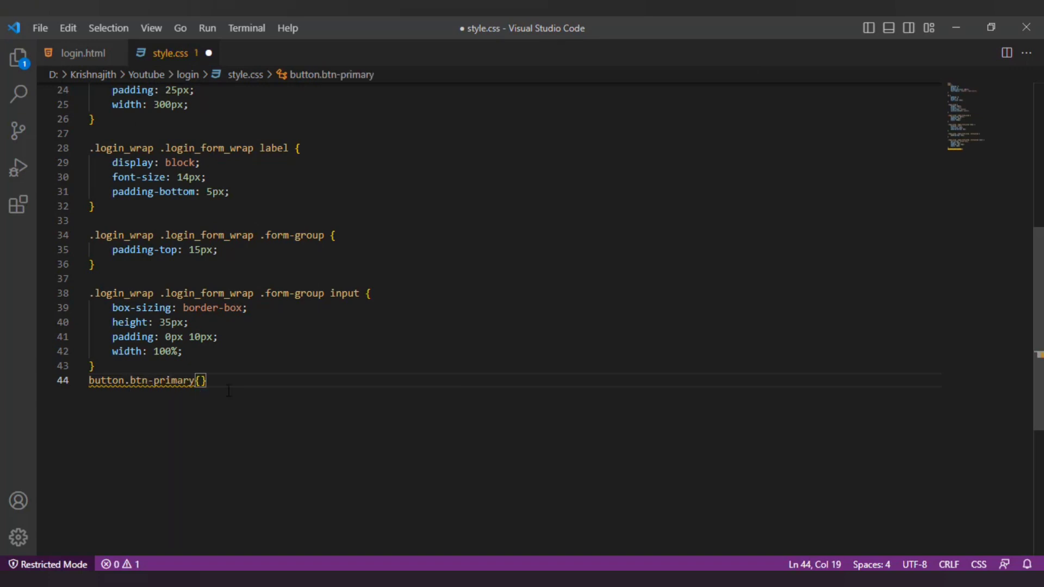
Step: Style button.btn-primary with 100% width, a height value and a border setting
text(width: 100%;margin-top: 15px;)
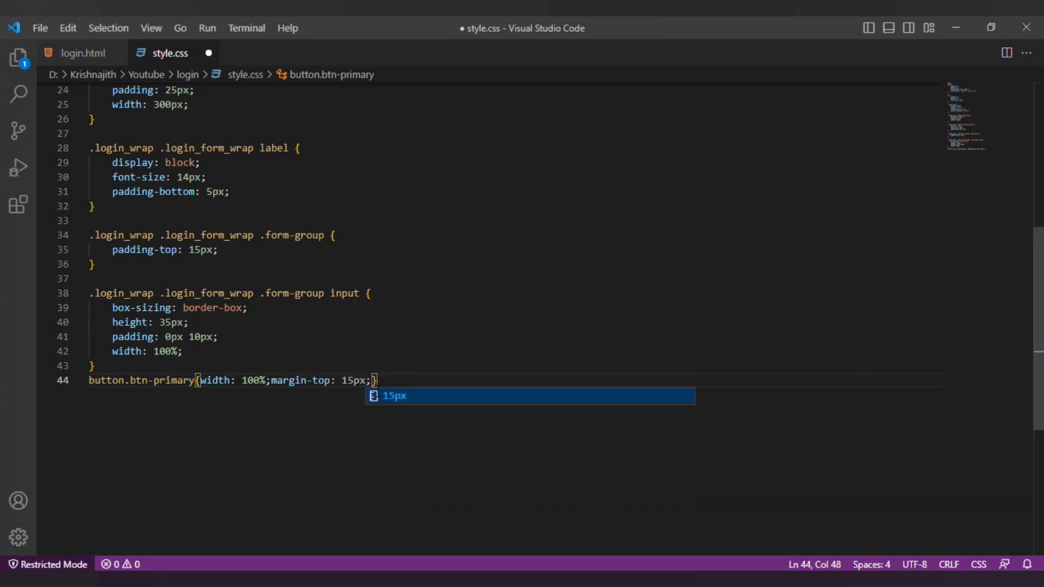
text(height: 1)
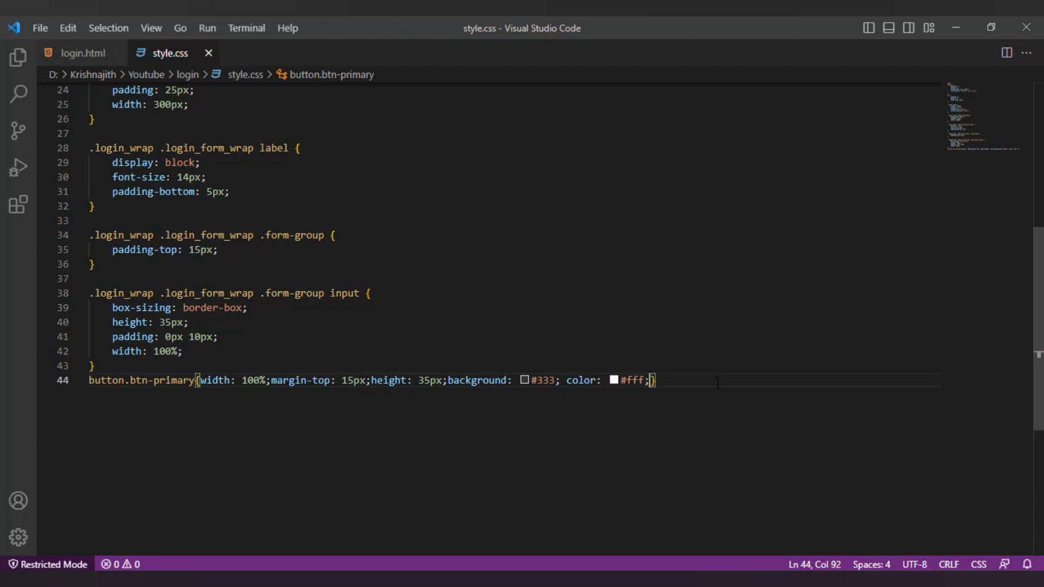
text(border: none;)
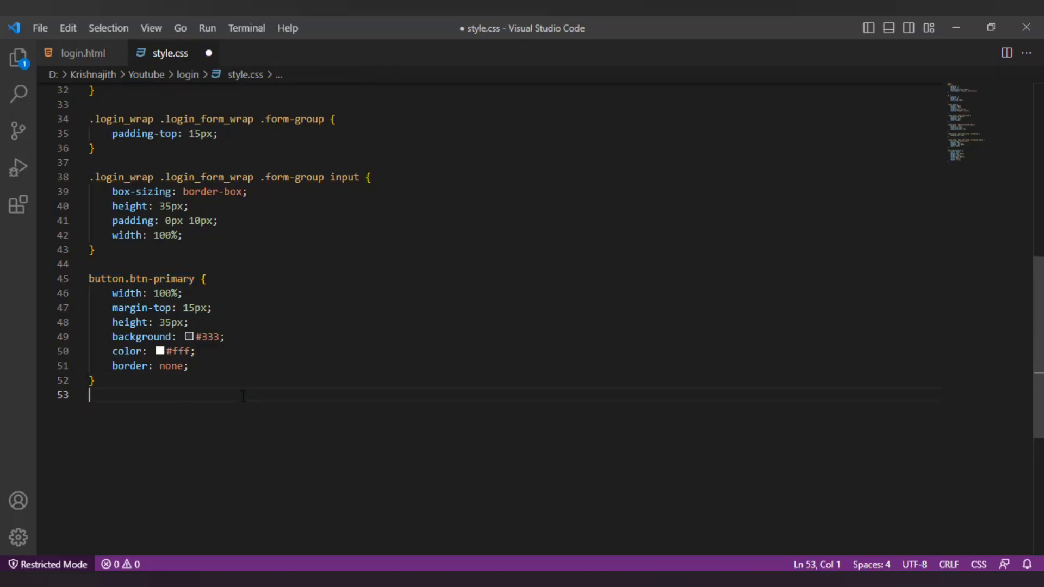
Step: Add a button.btn-primary:hover rule with background and a .3s transition
text(button.btn-primary:hover{})
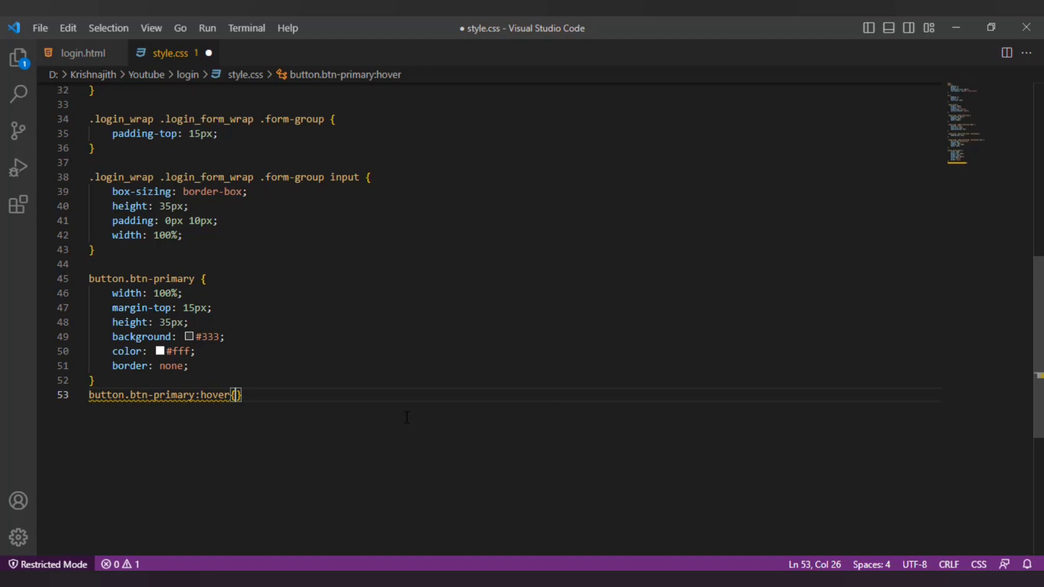
text(background: #000;)
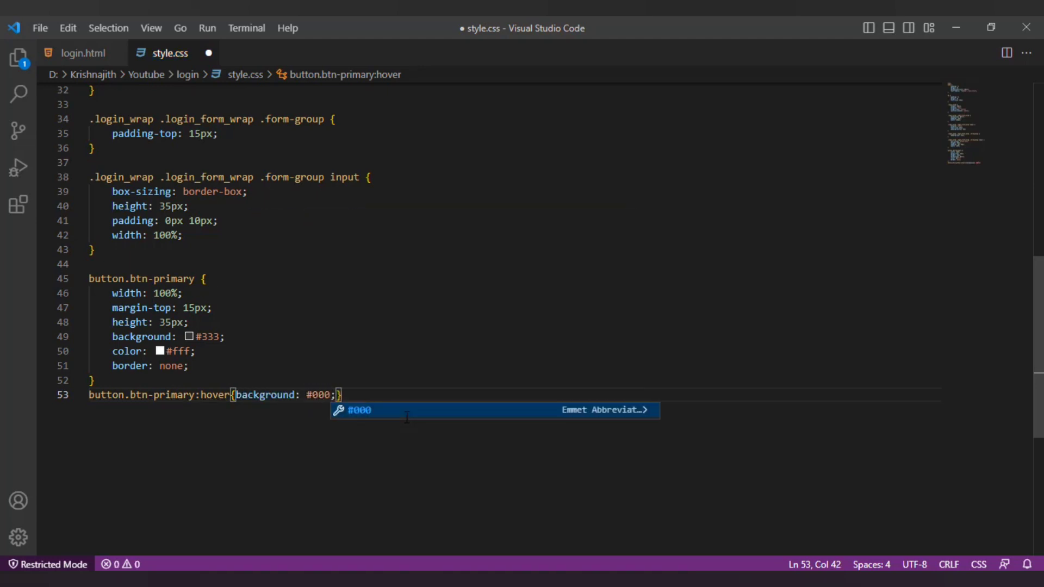
text(transition: .3s;)
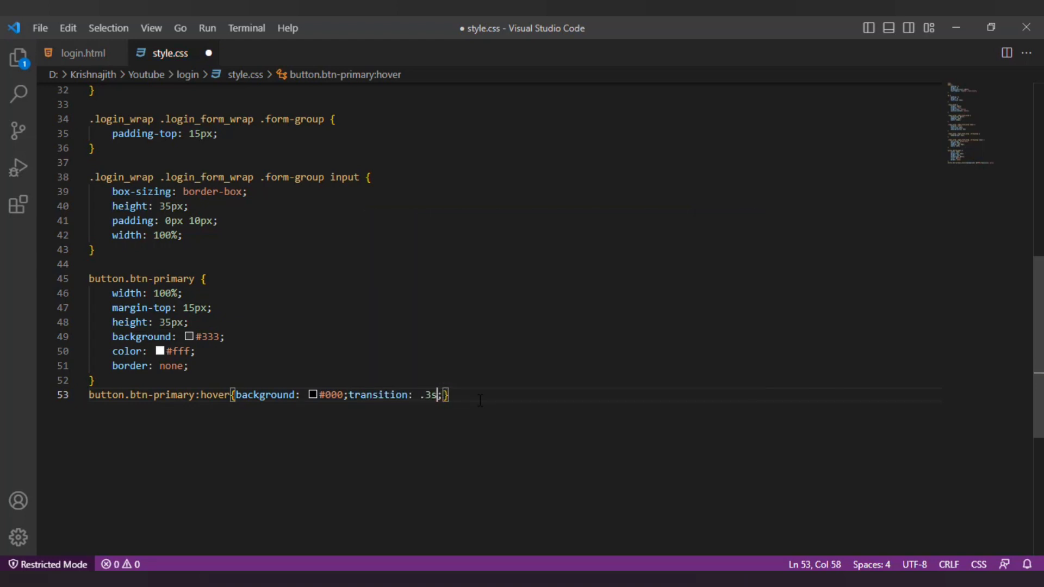
text(transition: .3s;)
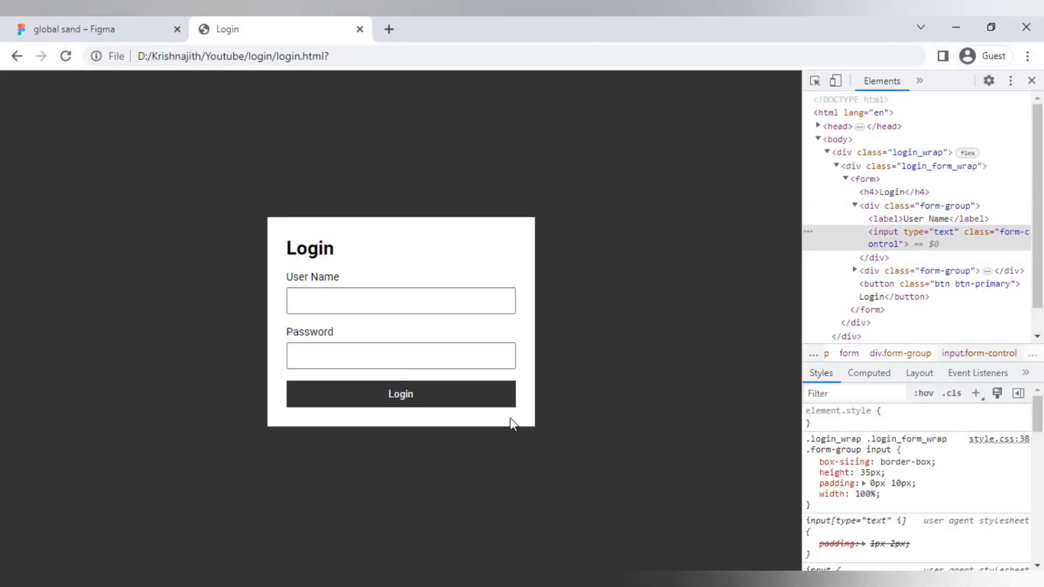
Step: Enter the user name 'heuser' into the login form in Chrome
click(401, 301)
text(t)
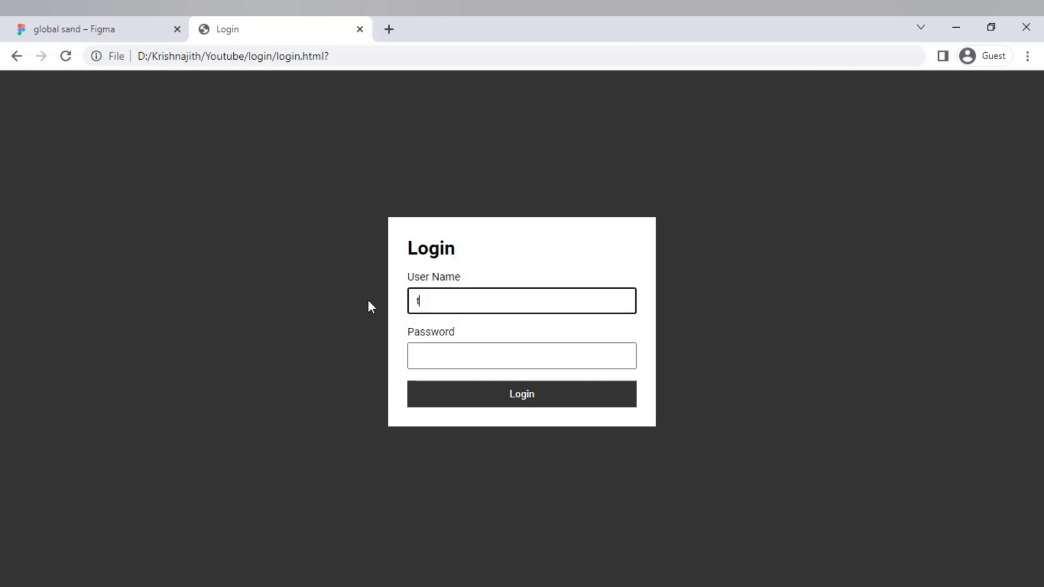
text(heuser)
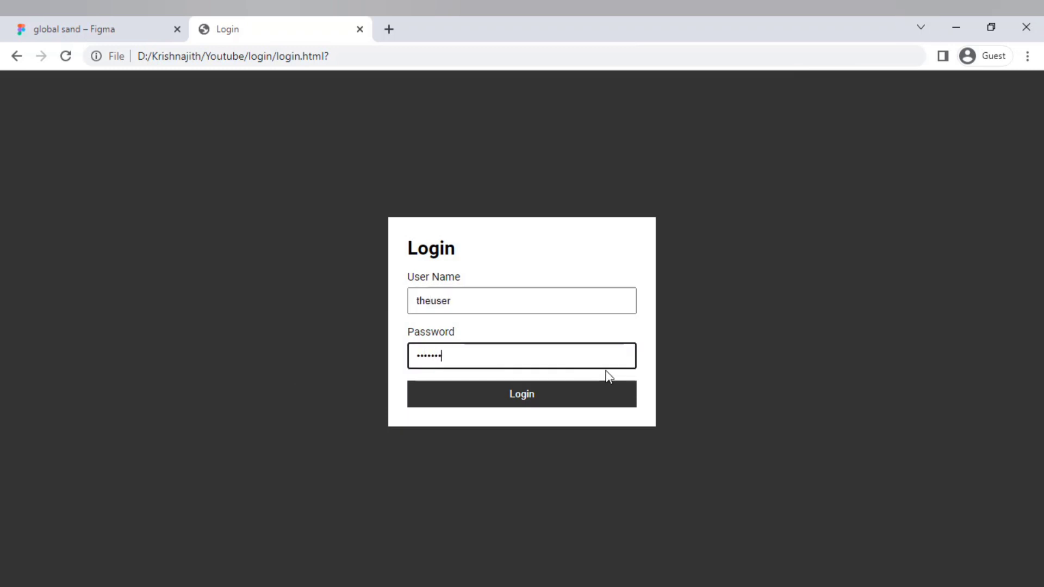